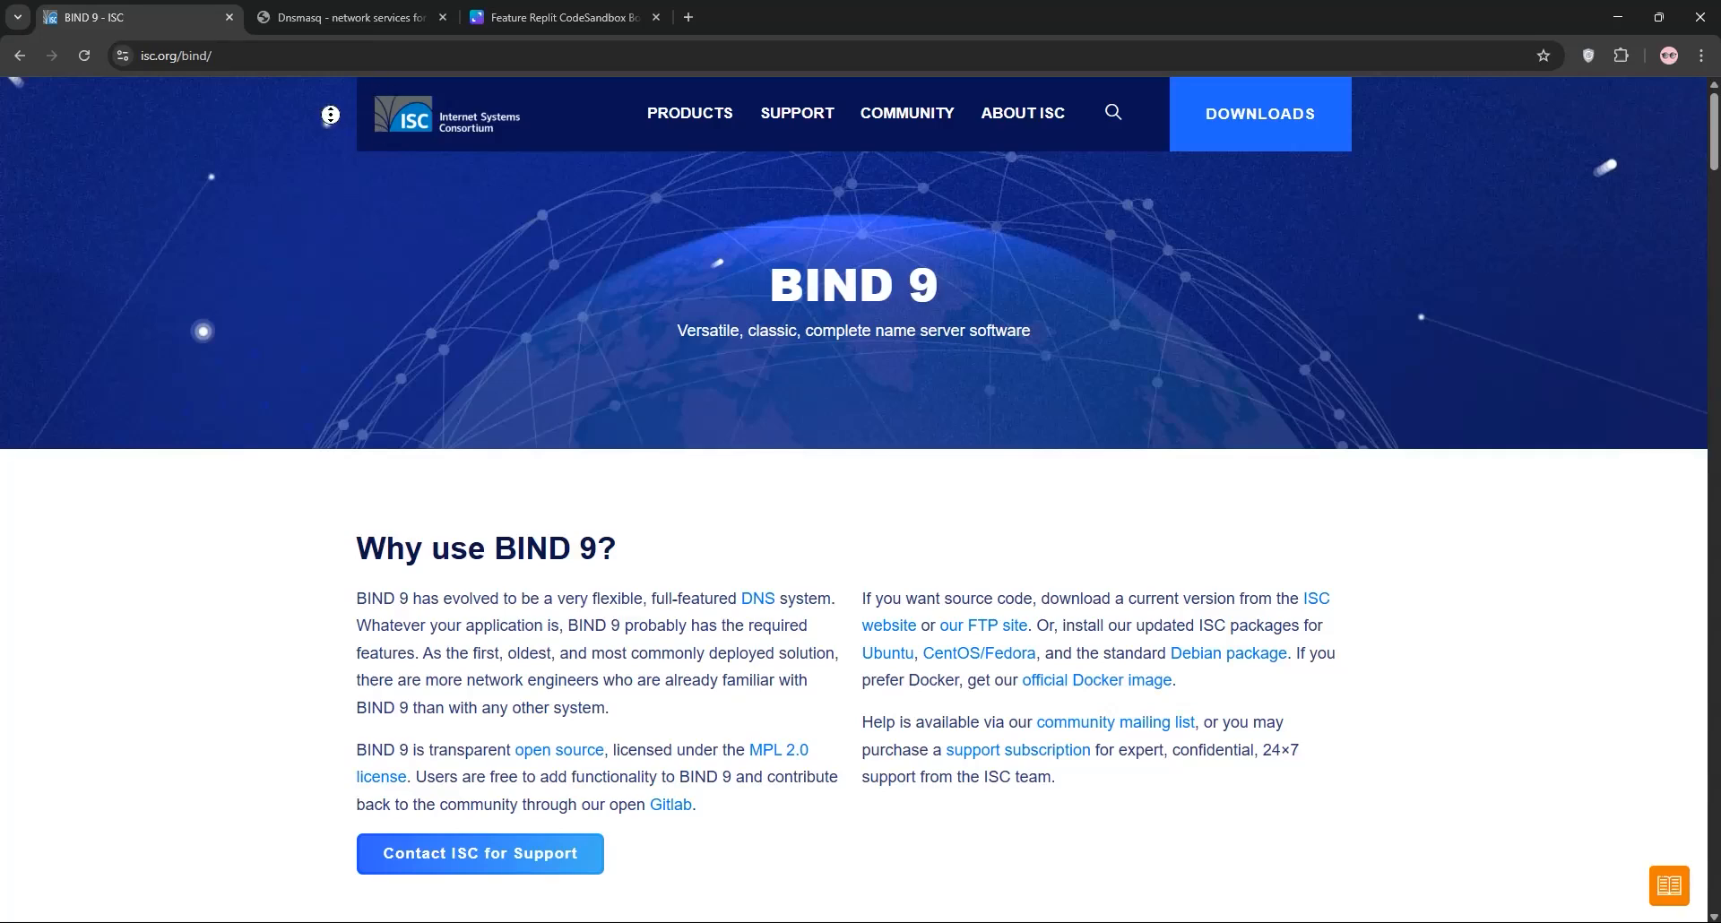
# - Read the isc.org BIND 9 page down to its footer, then switch to the Dnsmasq documentation
pyautogui.scroll(-3)
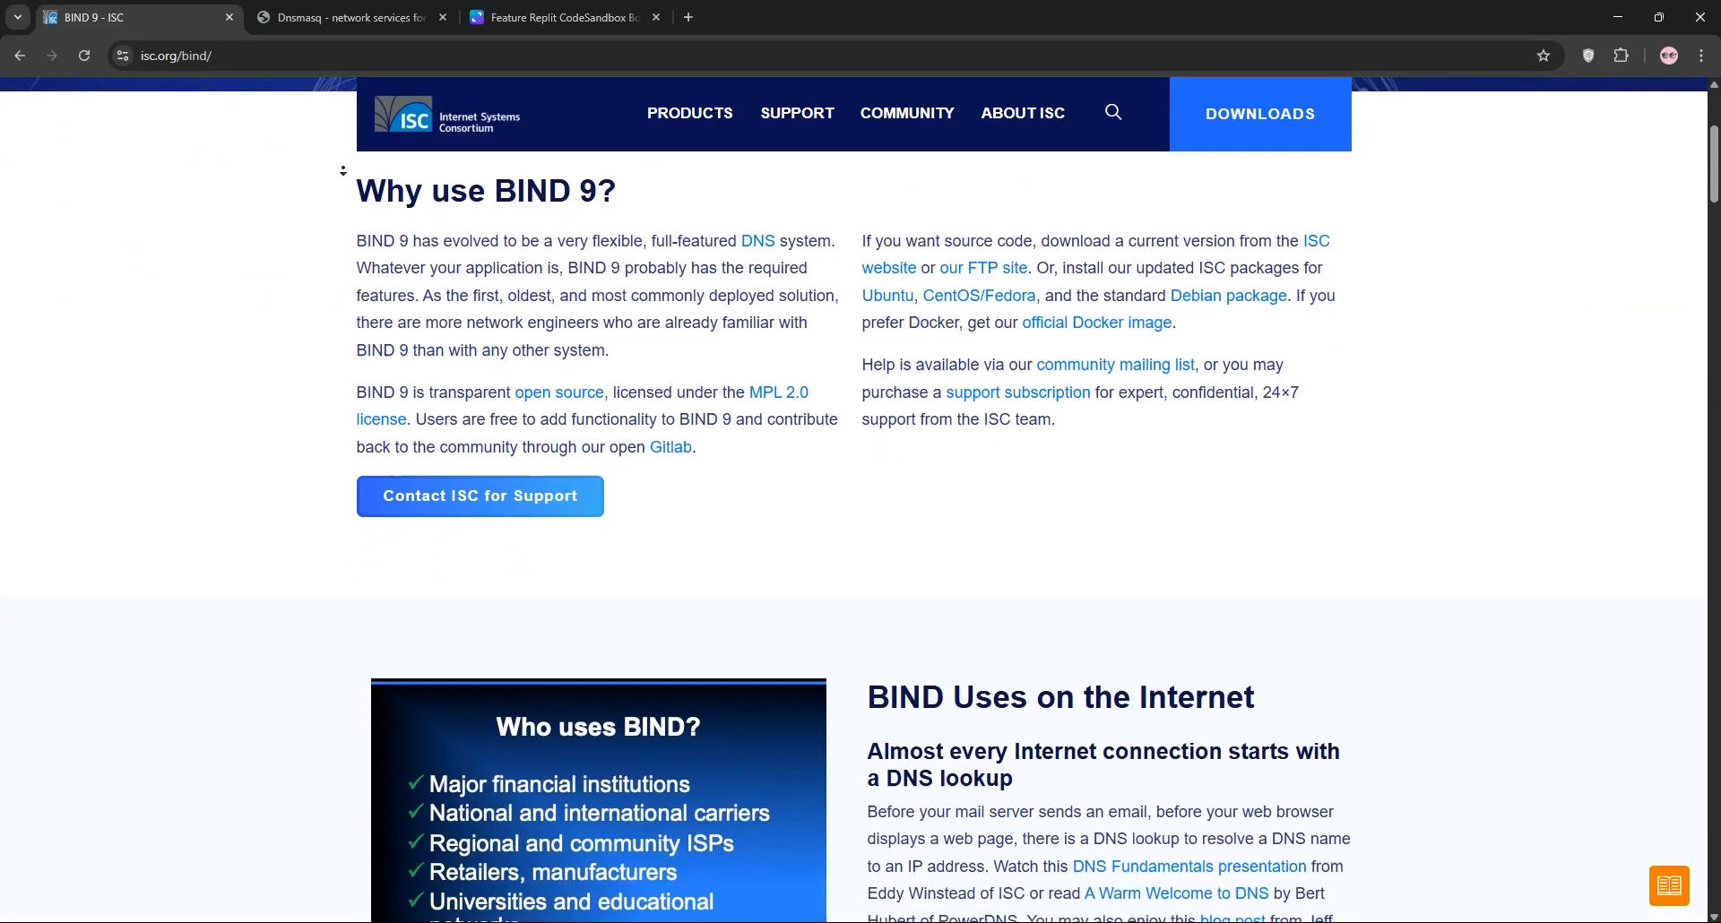
pyautogui.scroll(-3)
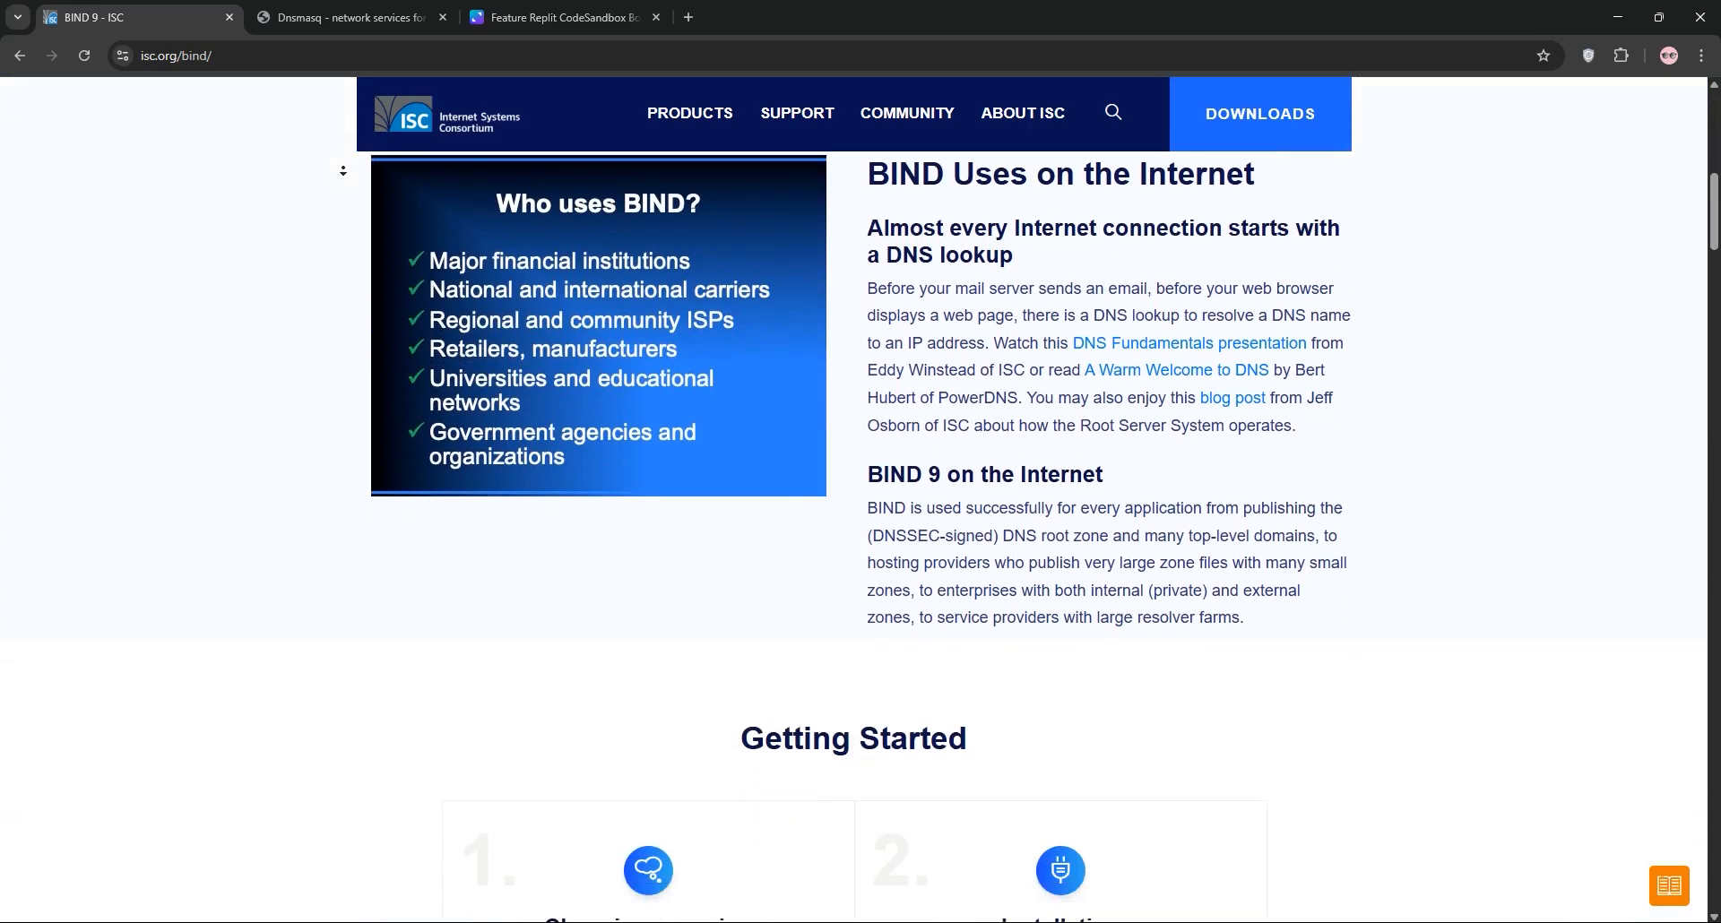
pyautogui.scroll(-3)
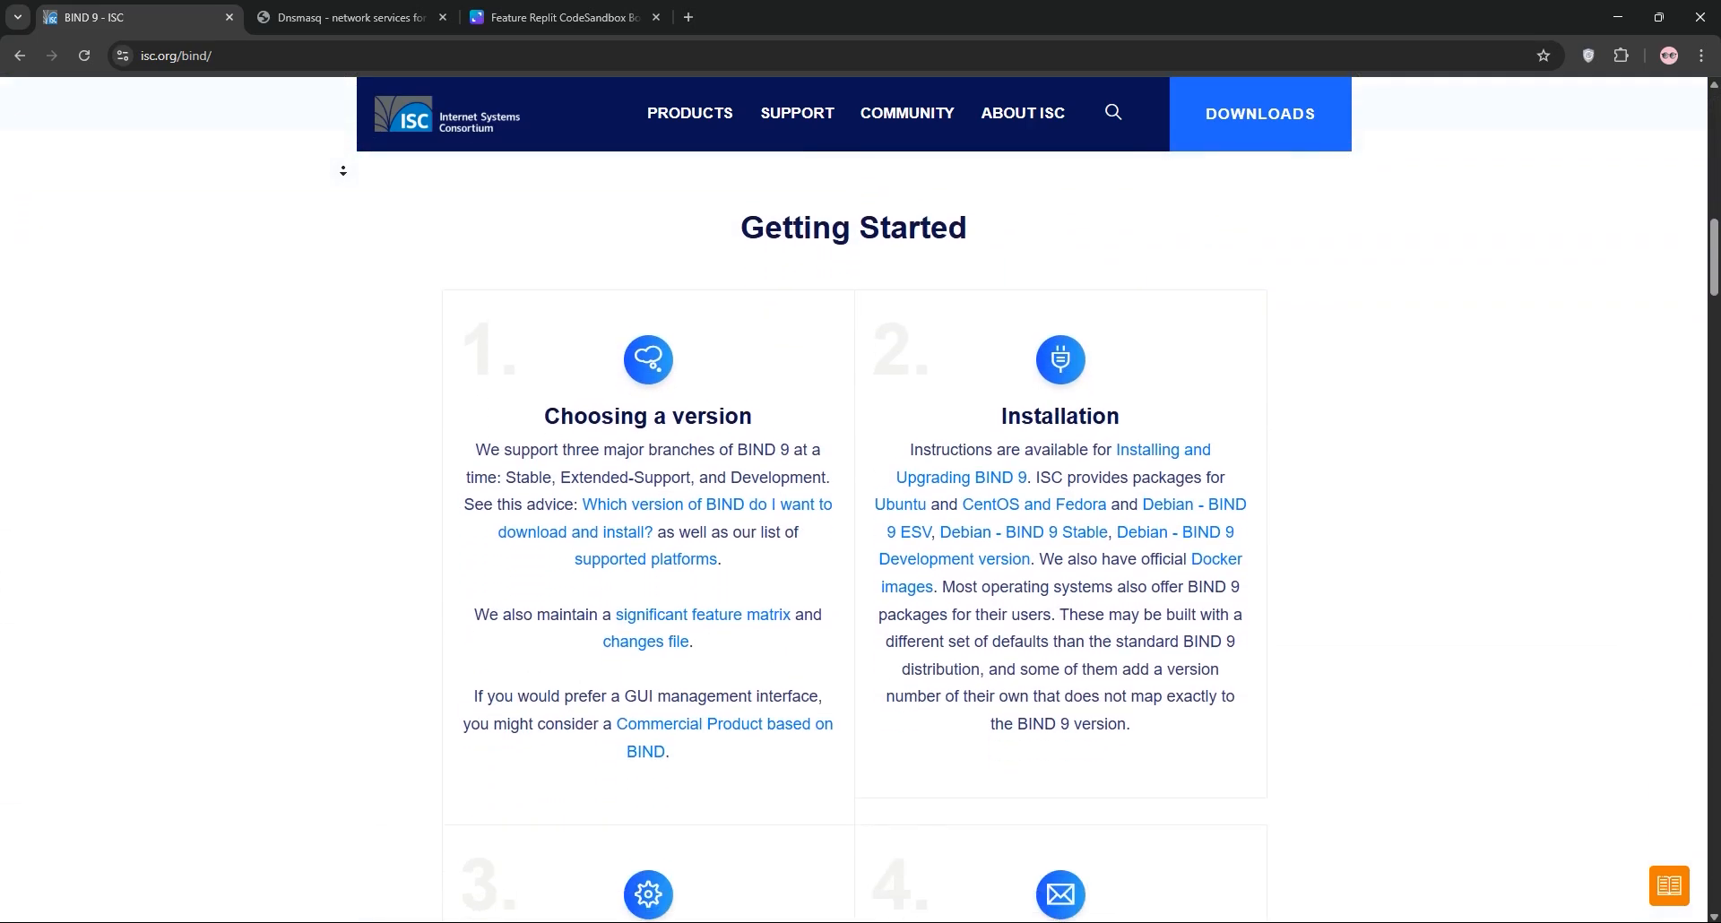
pyautogui.scroll(-3)
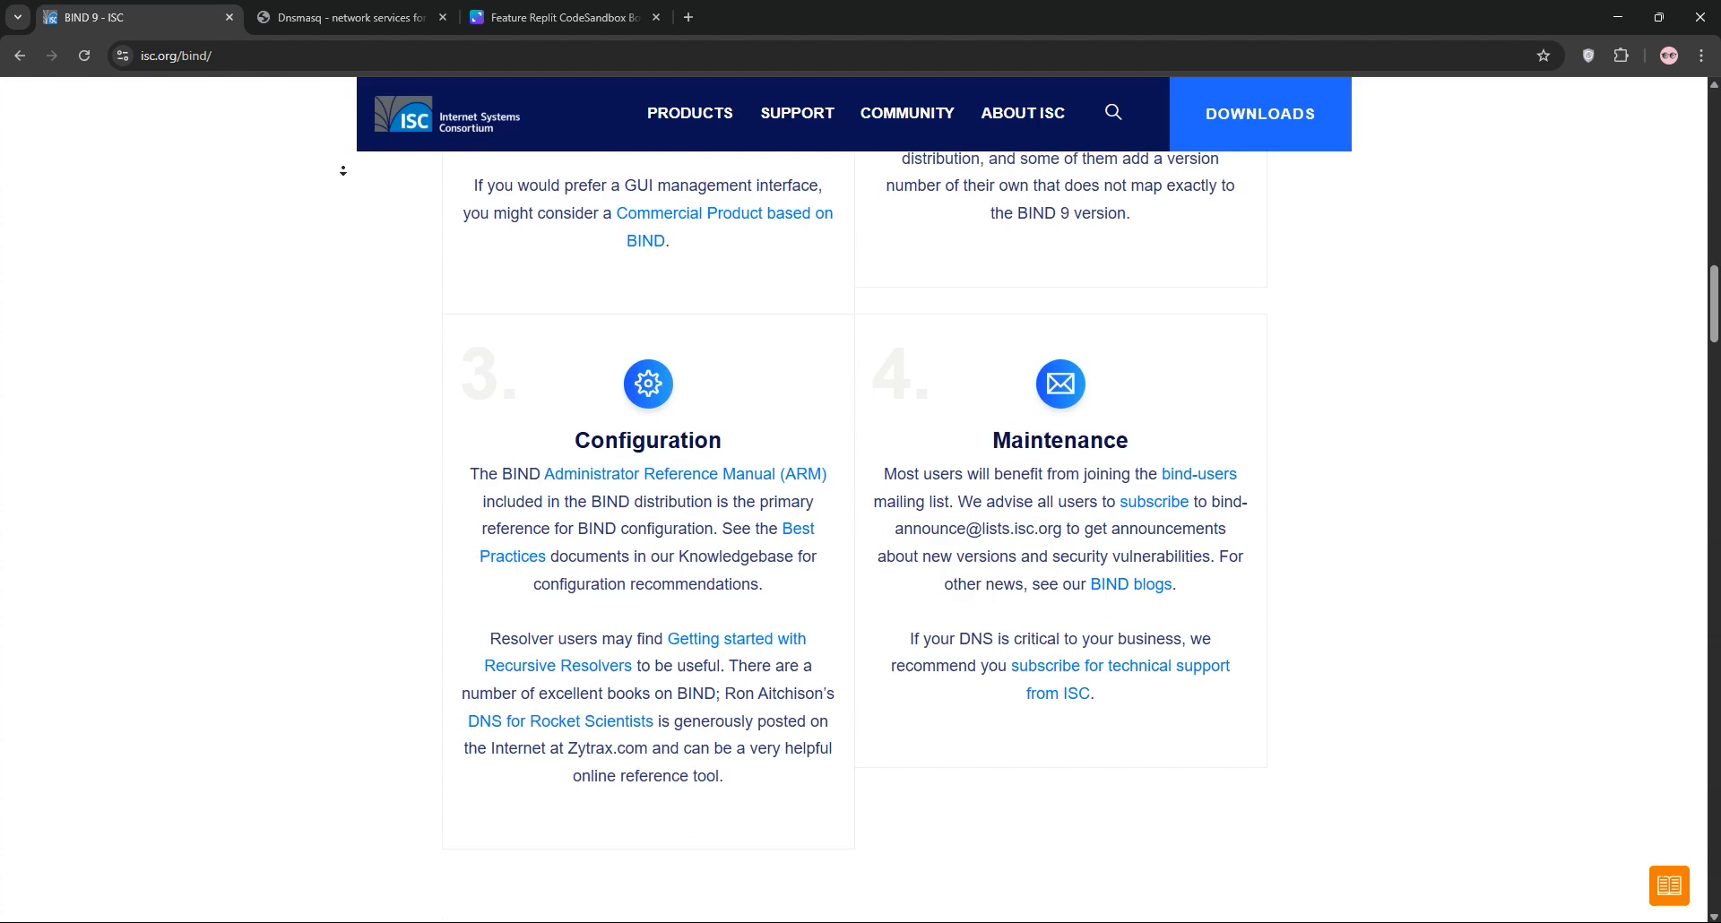
pyautogui.scroll(-3)
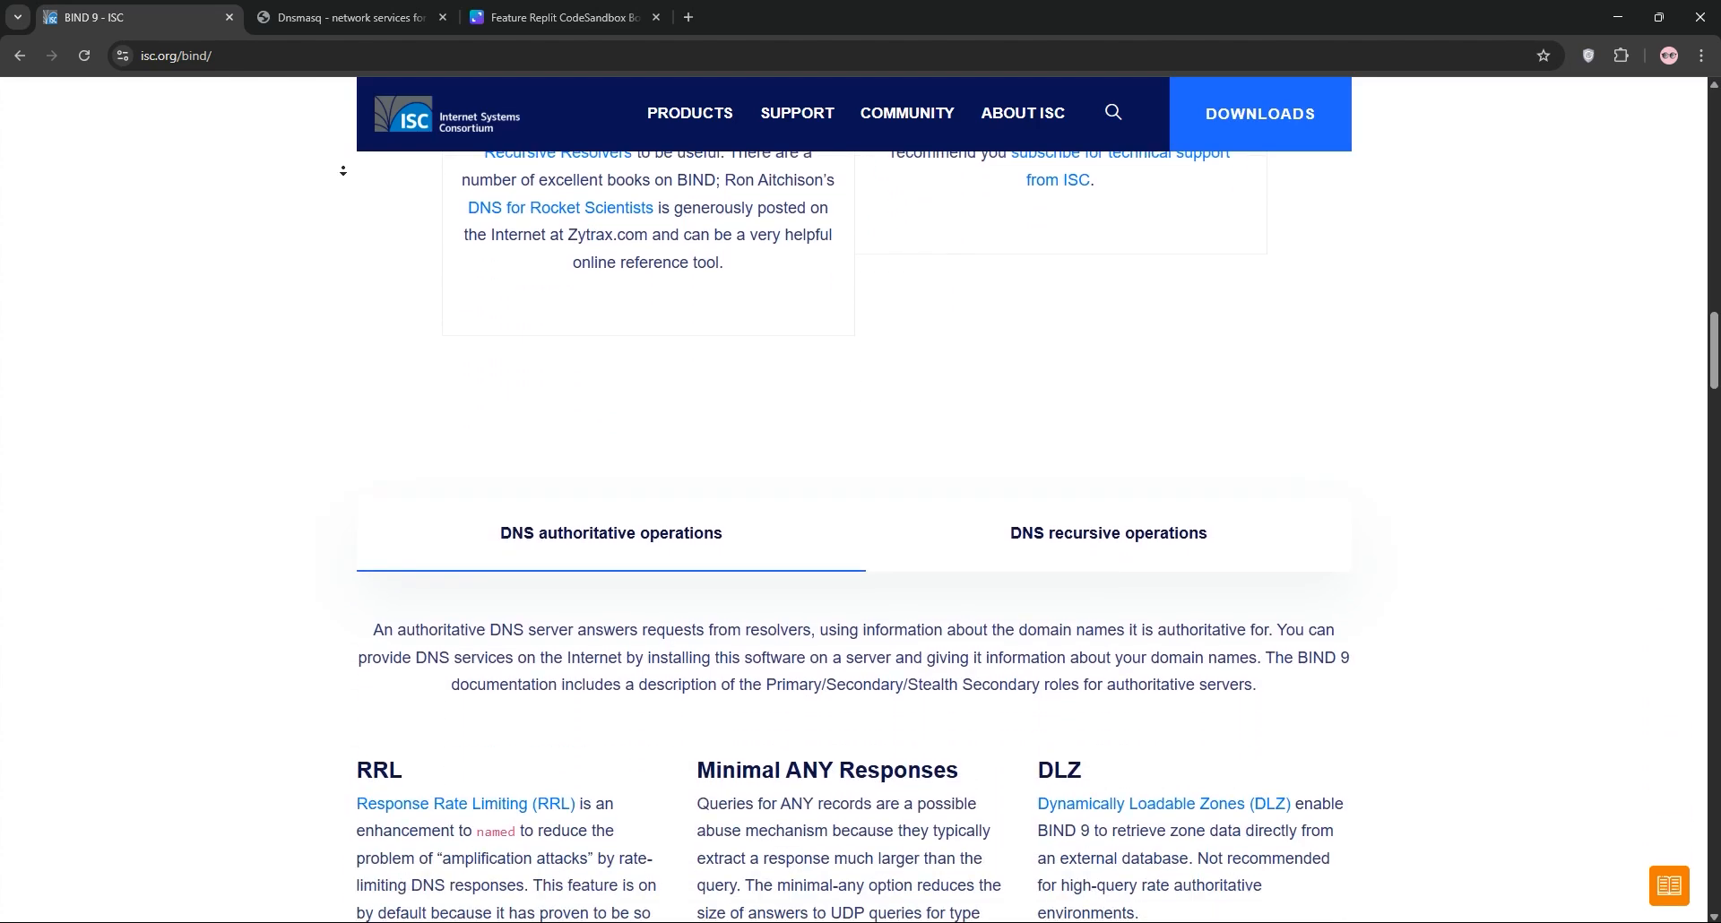
pyautogui.scroll(-3)
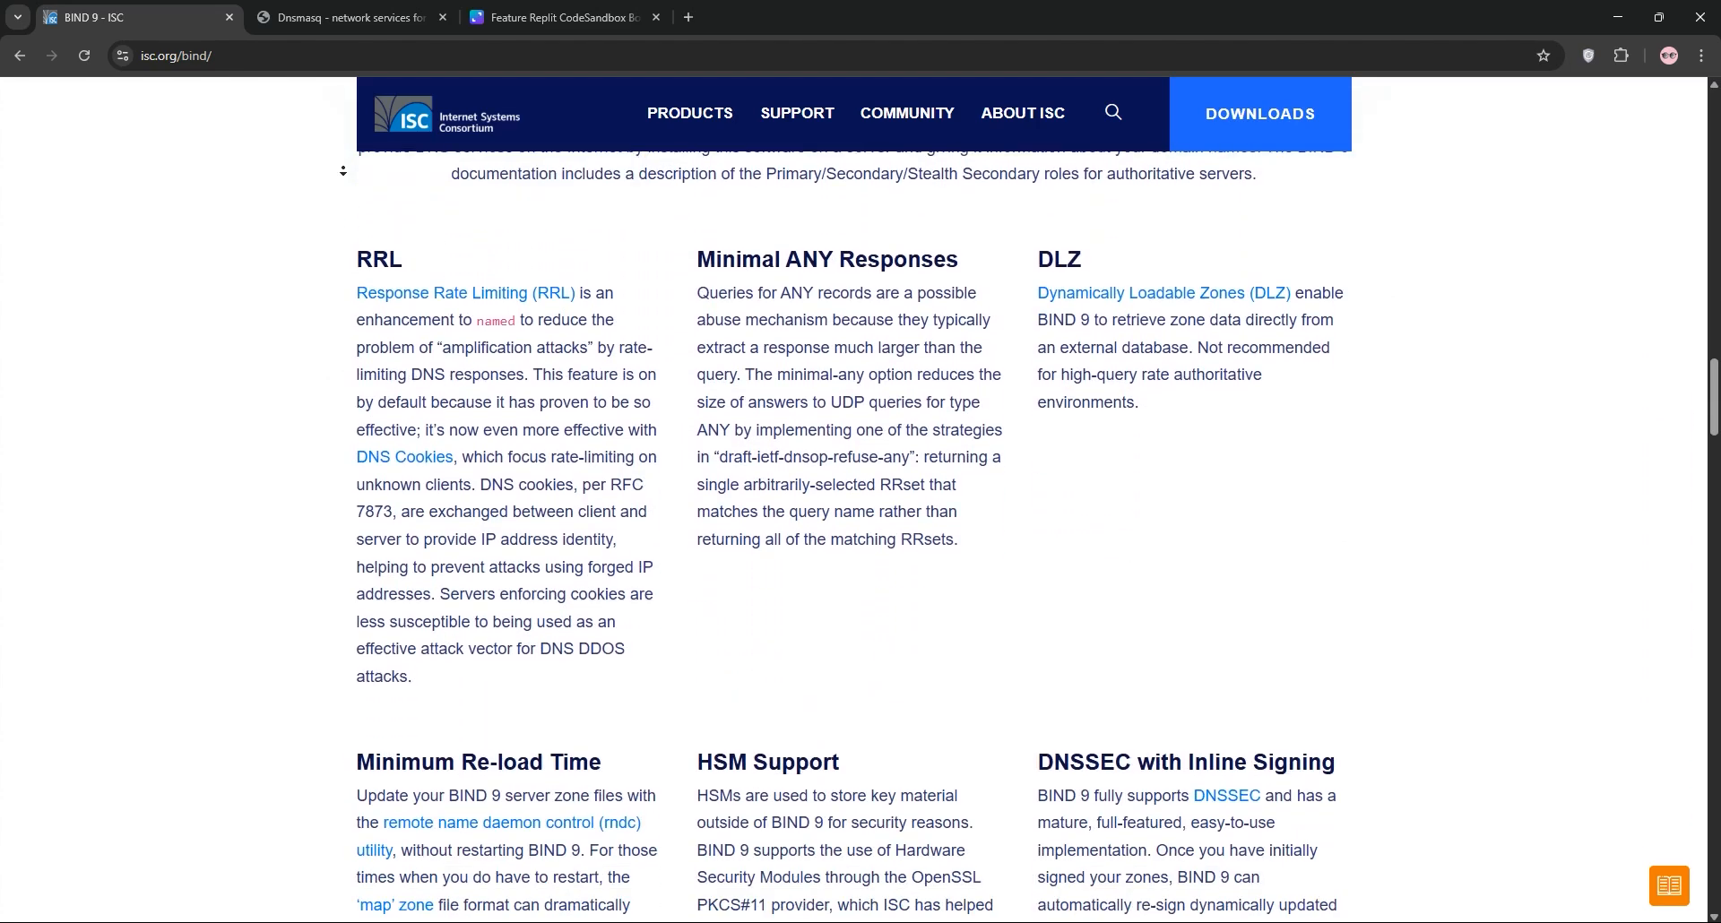
pyautogui.scroll(-3)
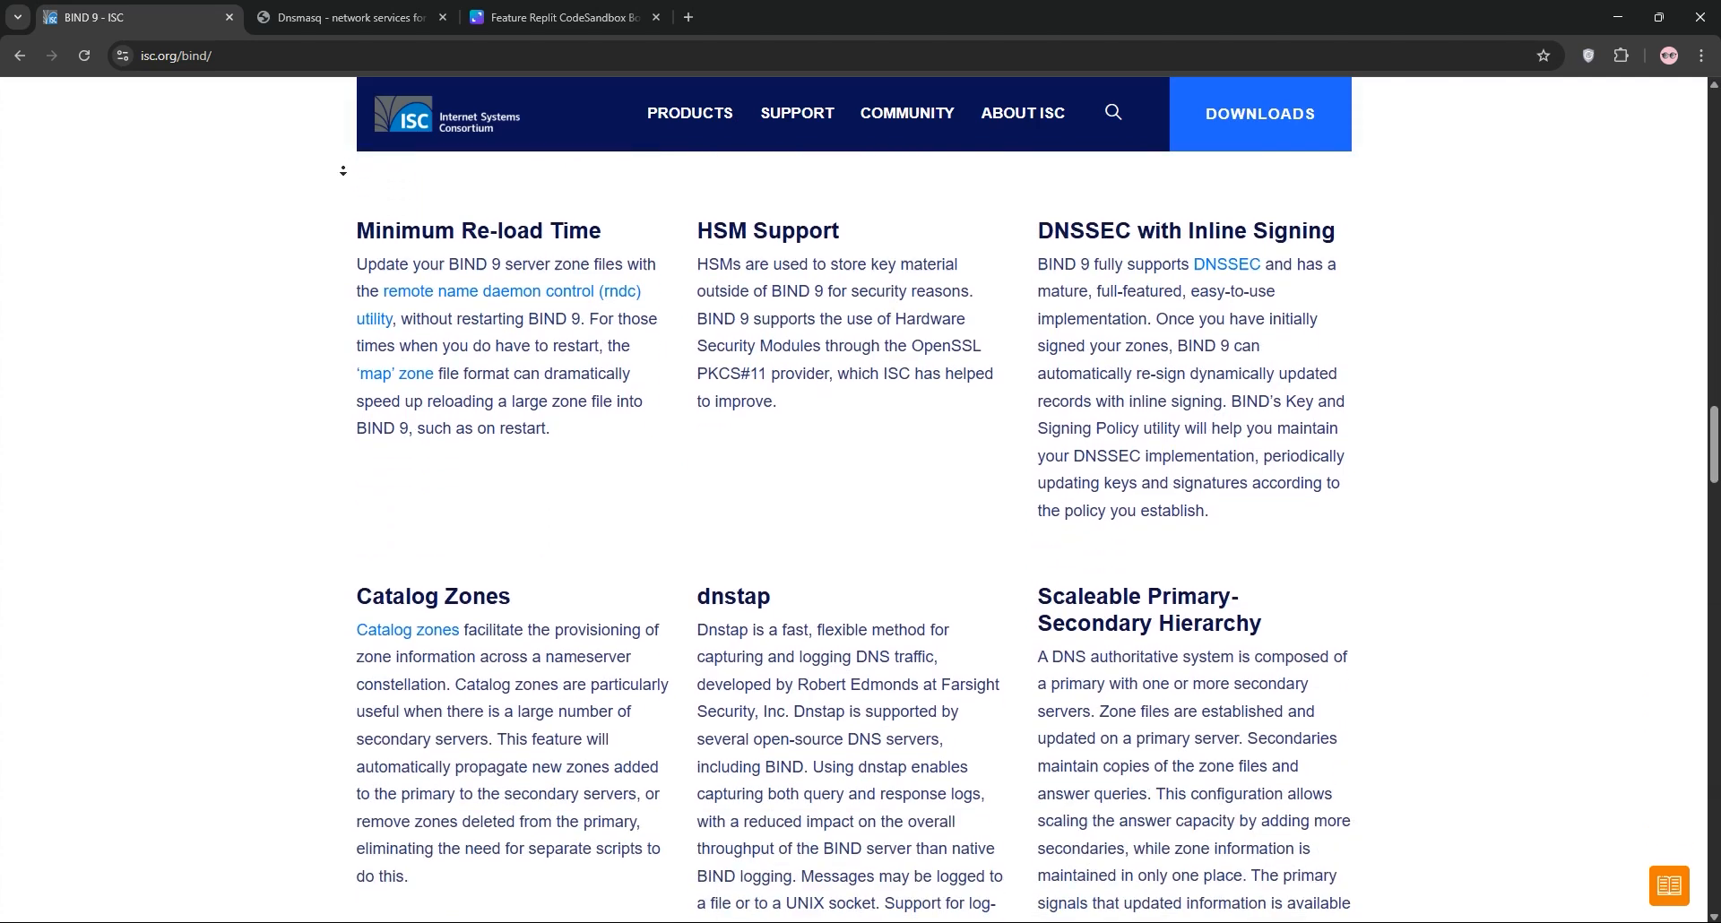
pyautogui.scroll(-3)
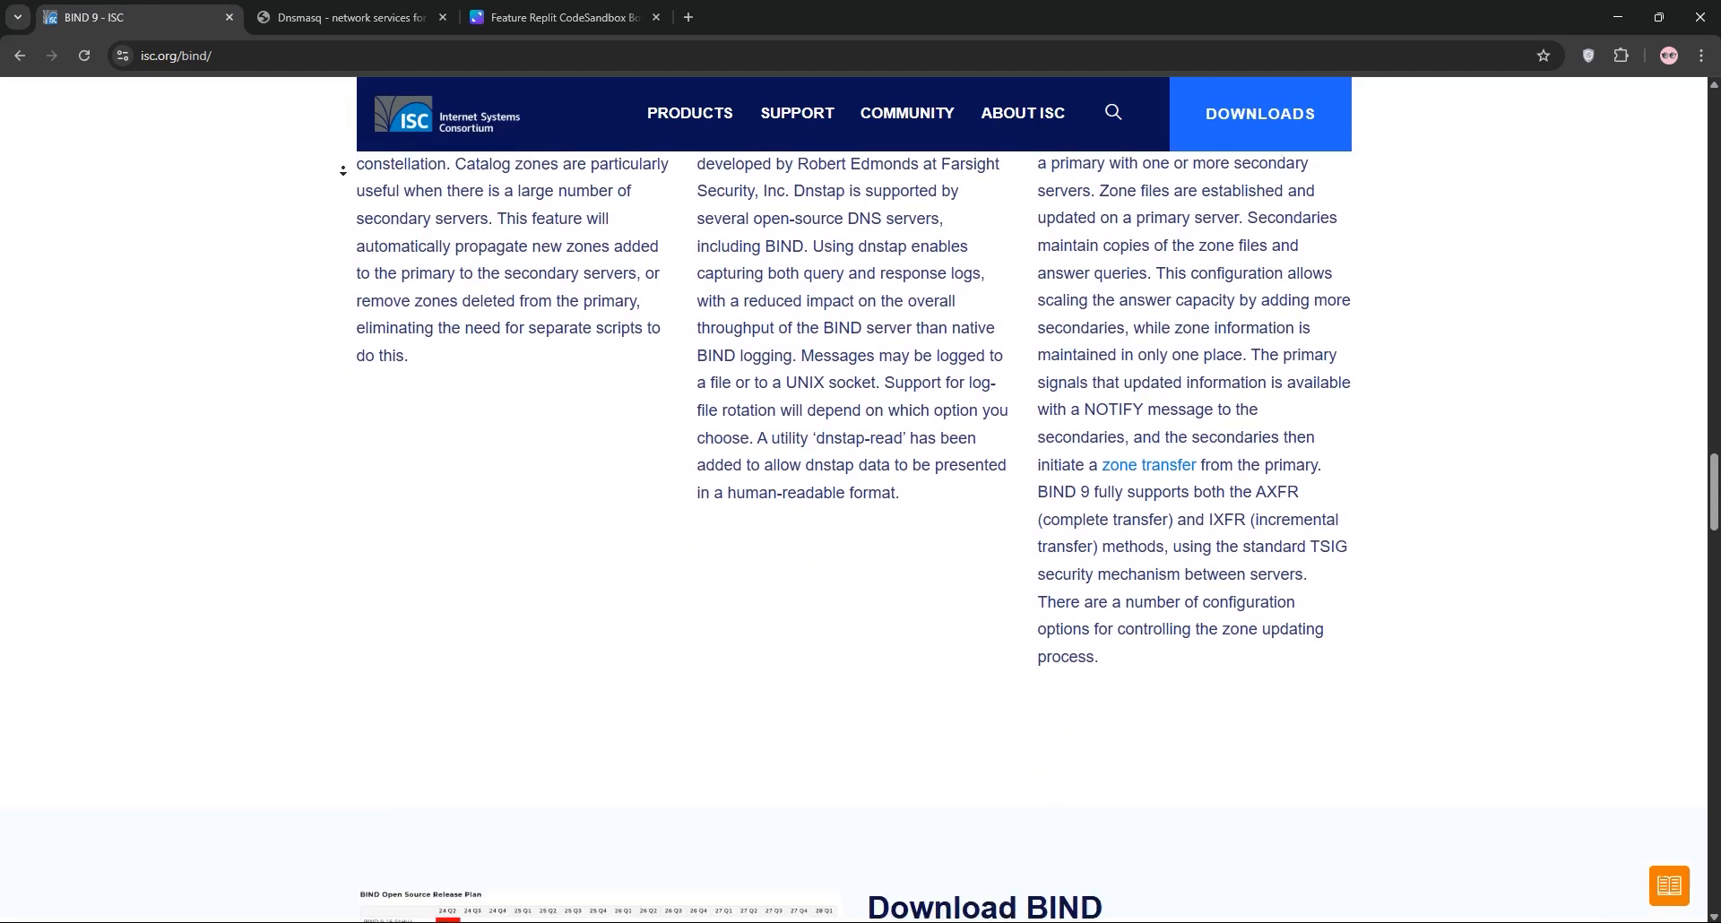
pyautogui.scroll(-3)
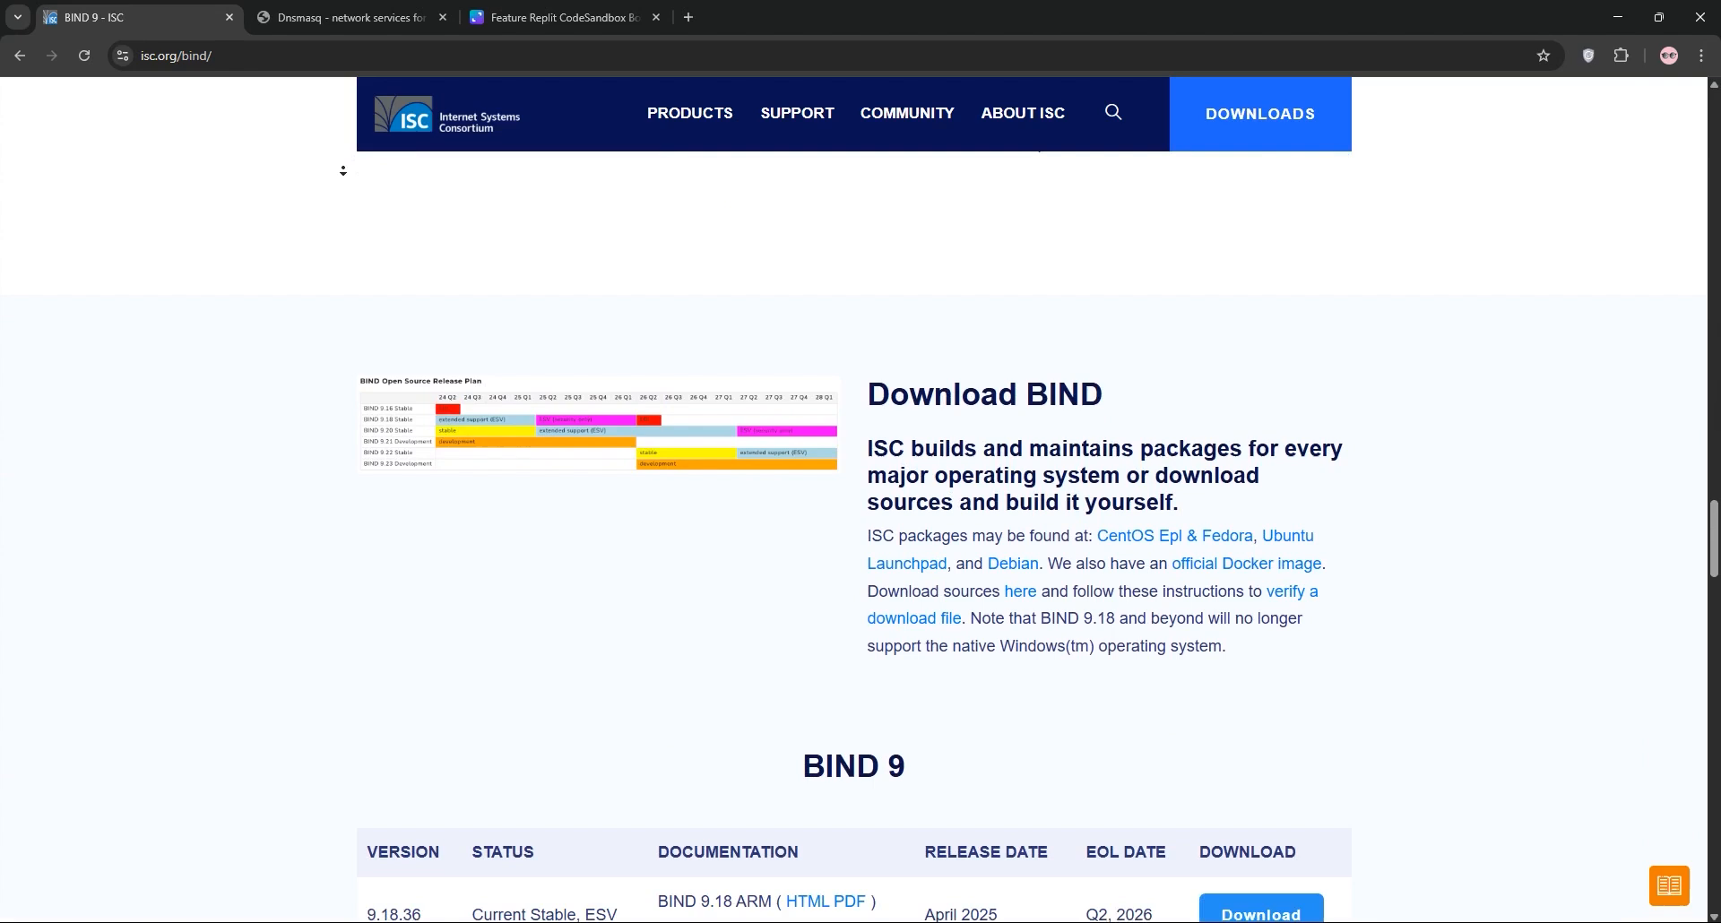
pyautogui.scroll(-3)
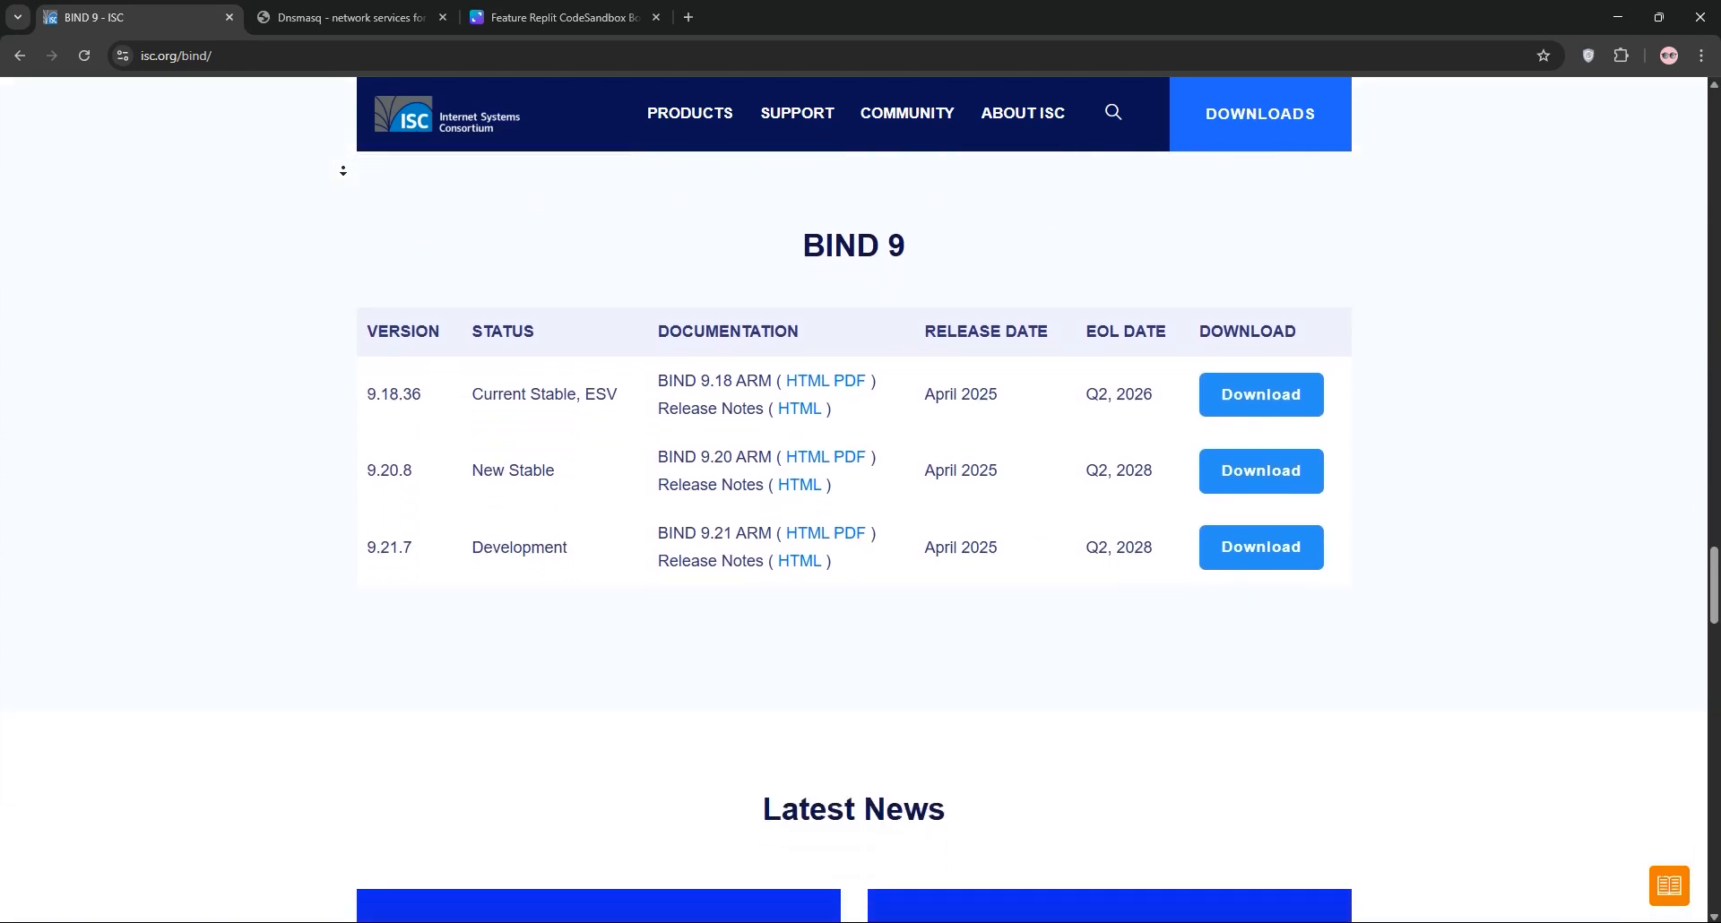
pyautogui.scroll(-3)
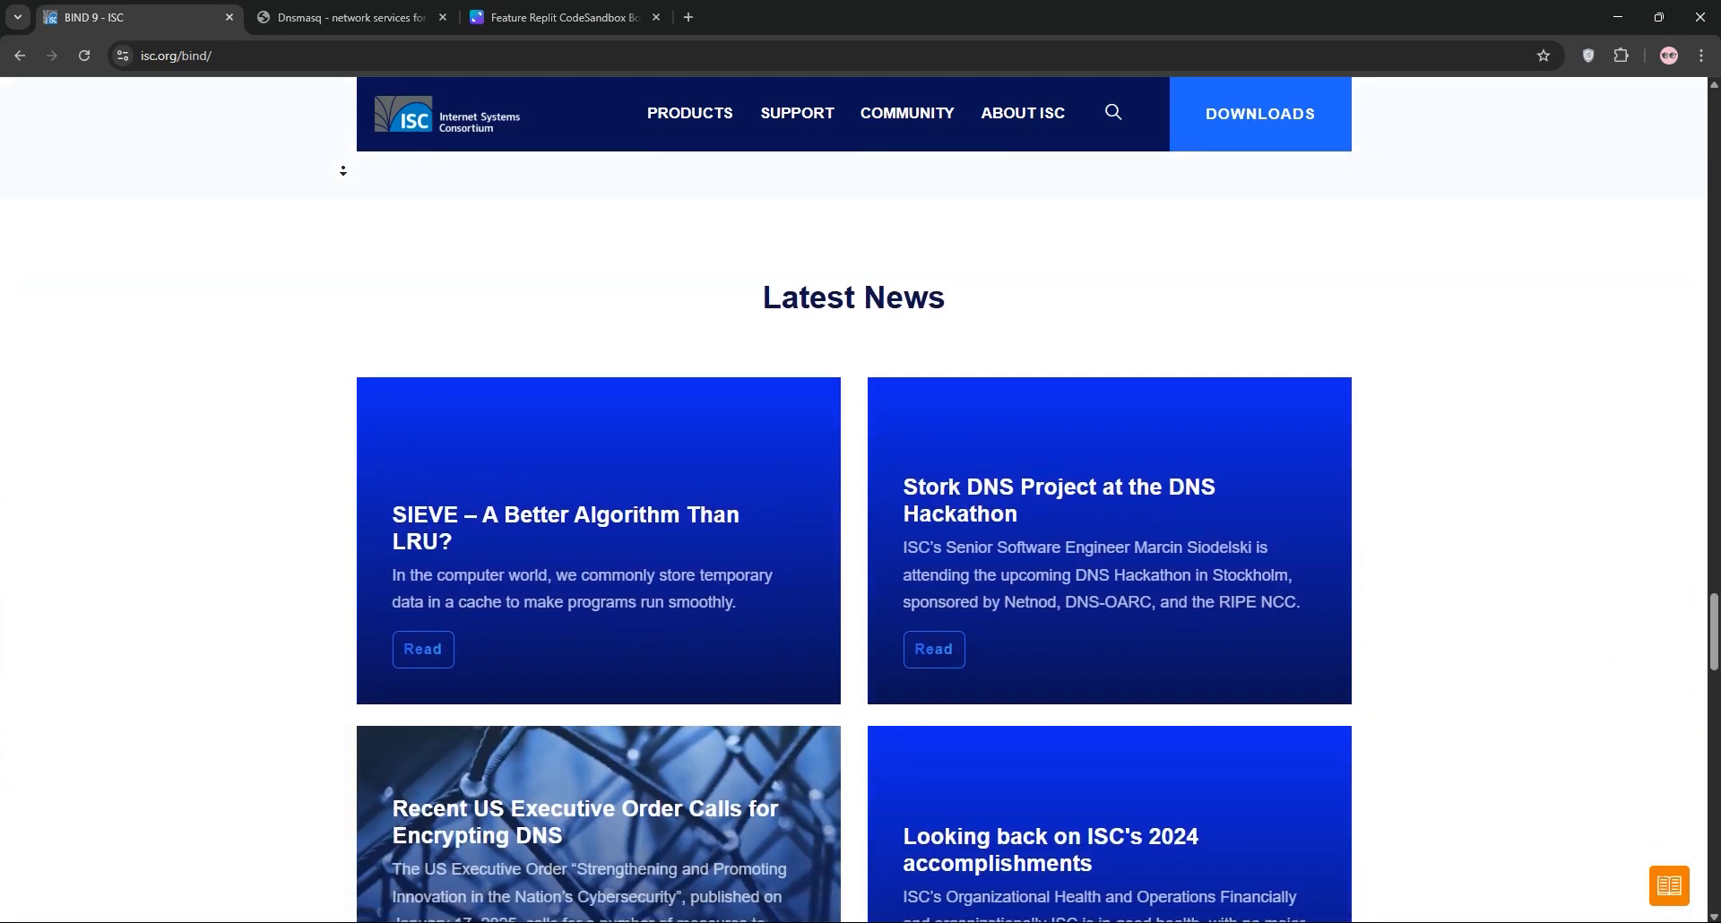
pyautogui.scroll(-3)
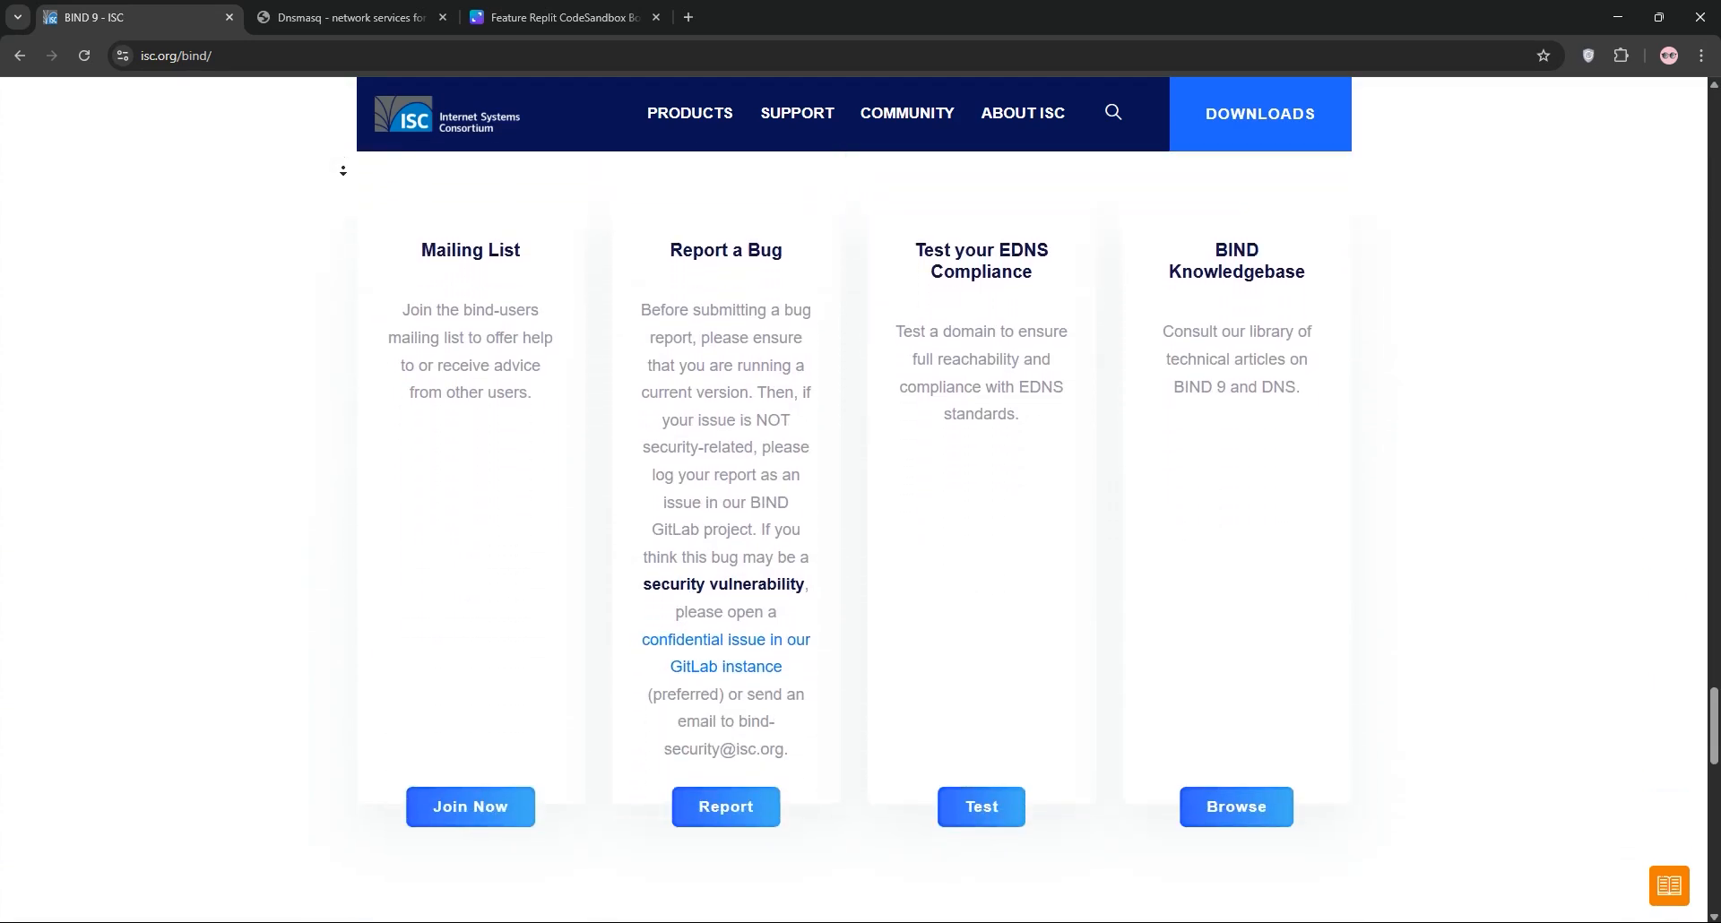
pyautogui.scroll(-3)
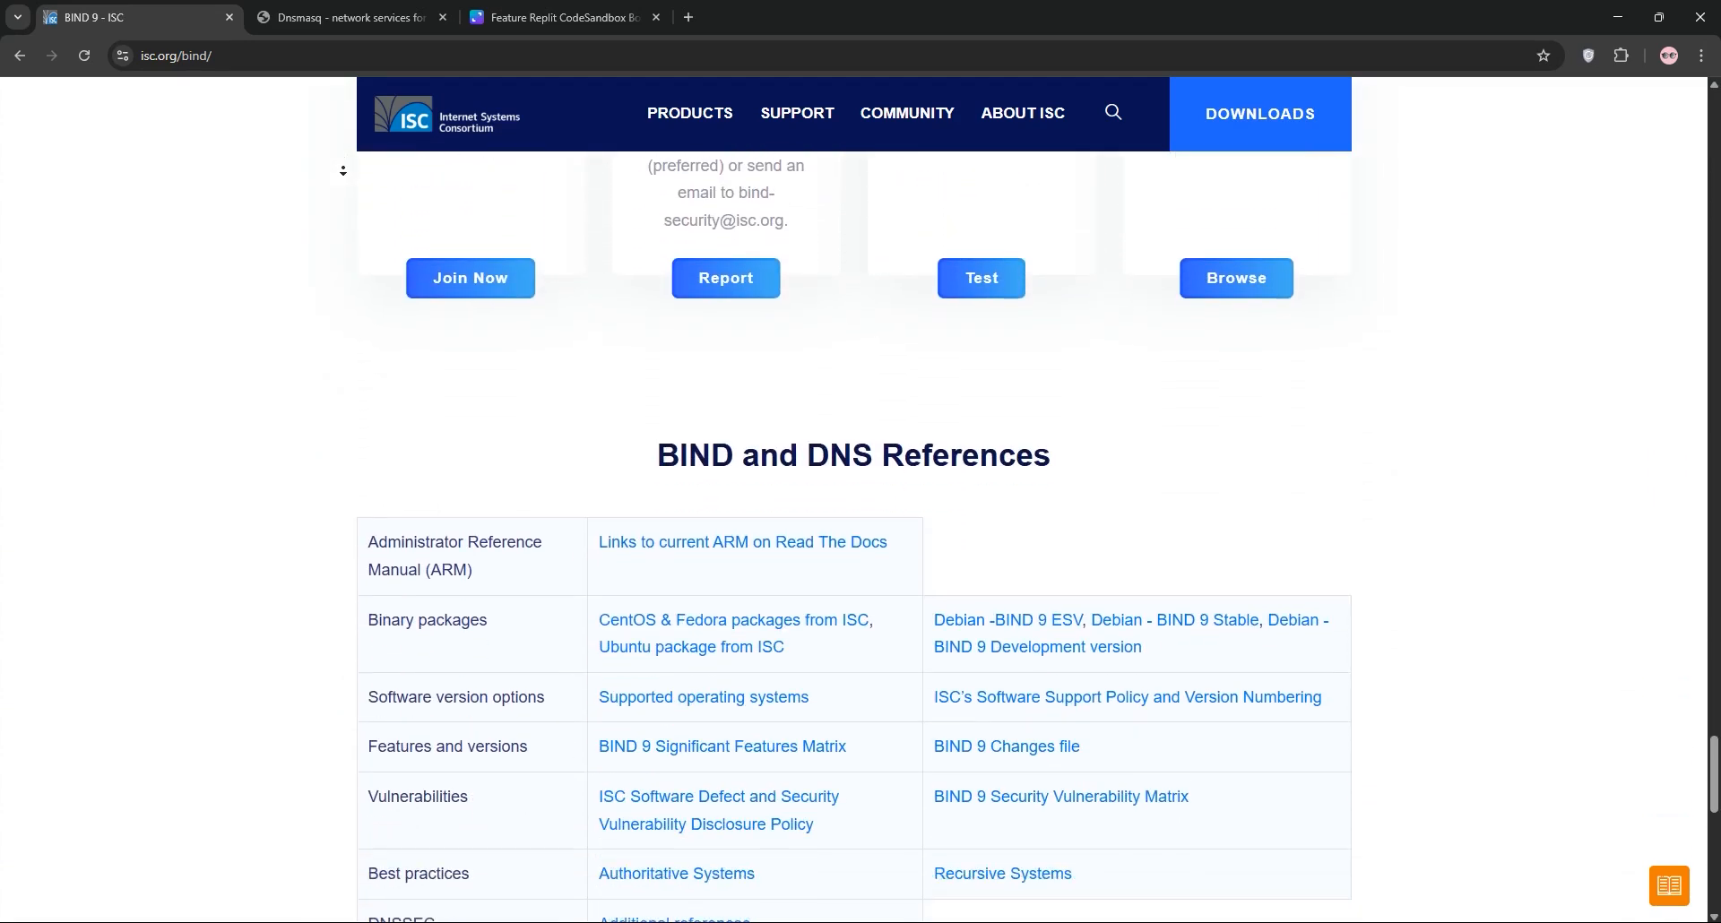
pyautogui.scroll(-3)
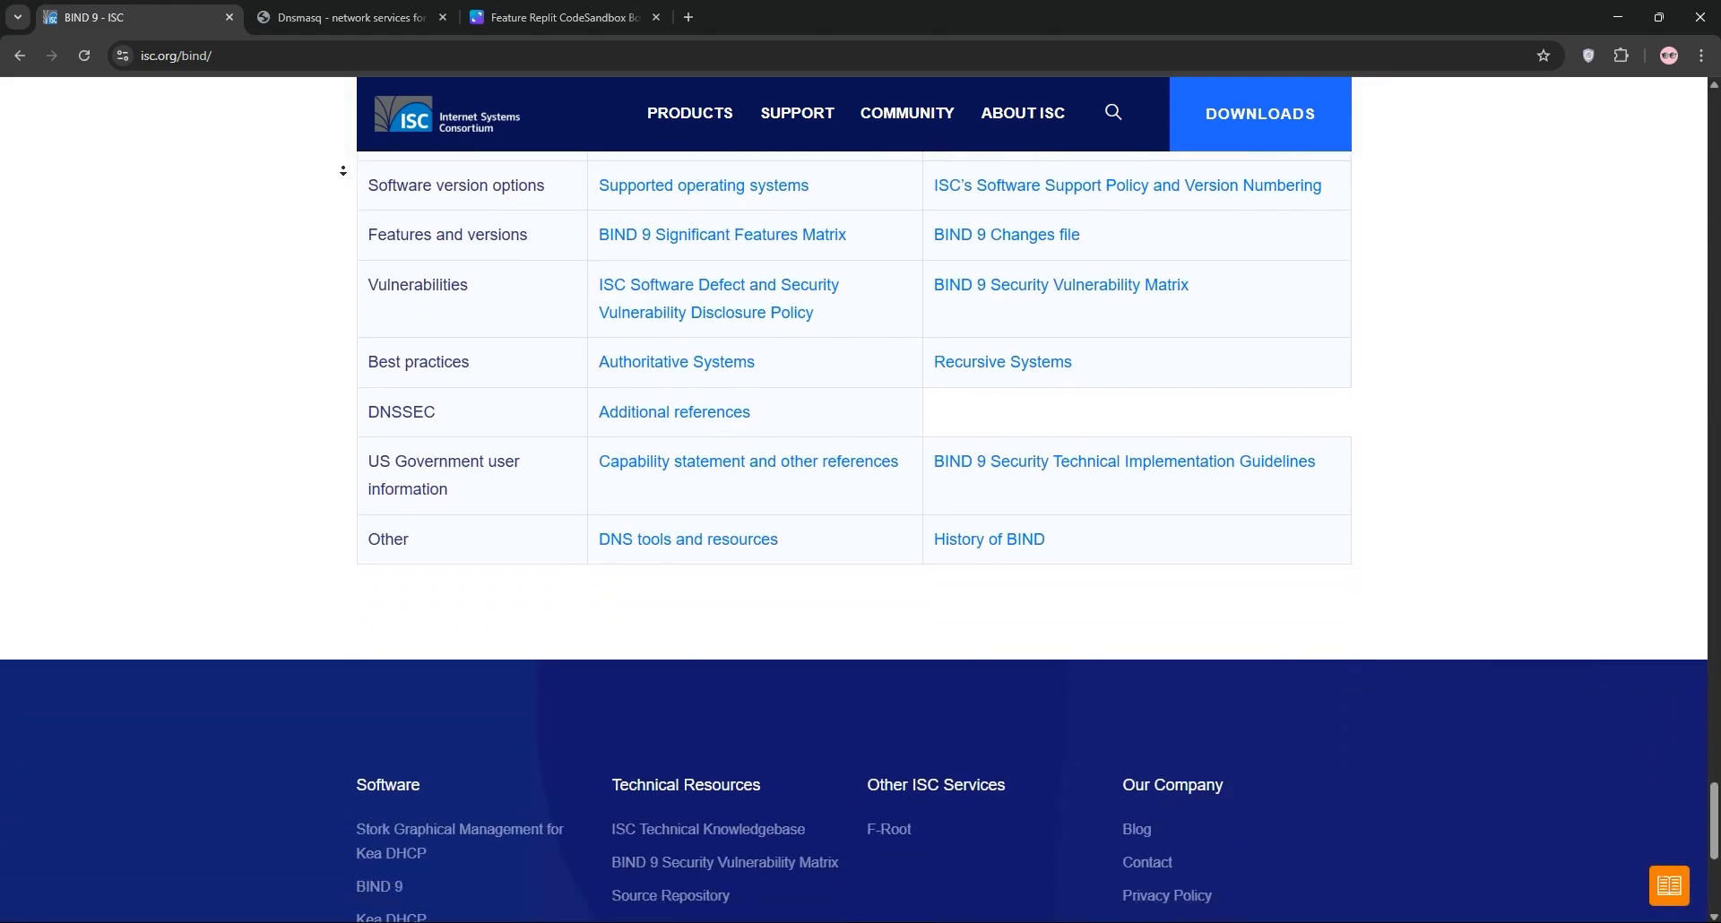
pyautogui.scroll(-3)
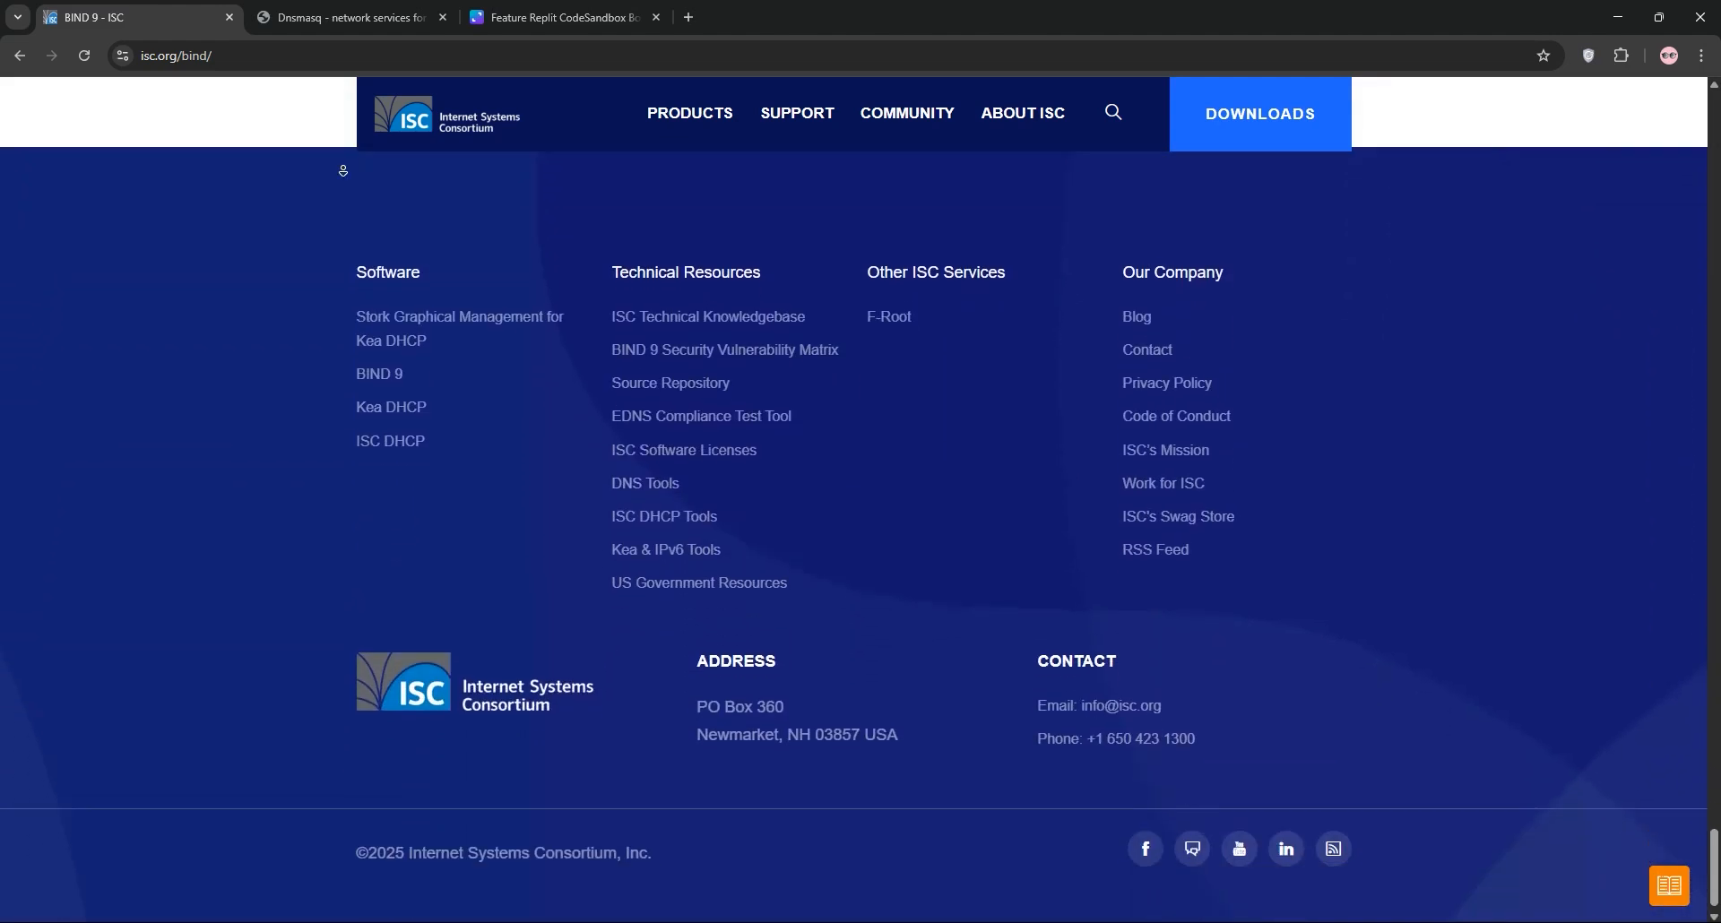
pyautogui.click(350, 16)
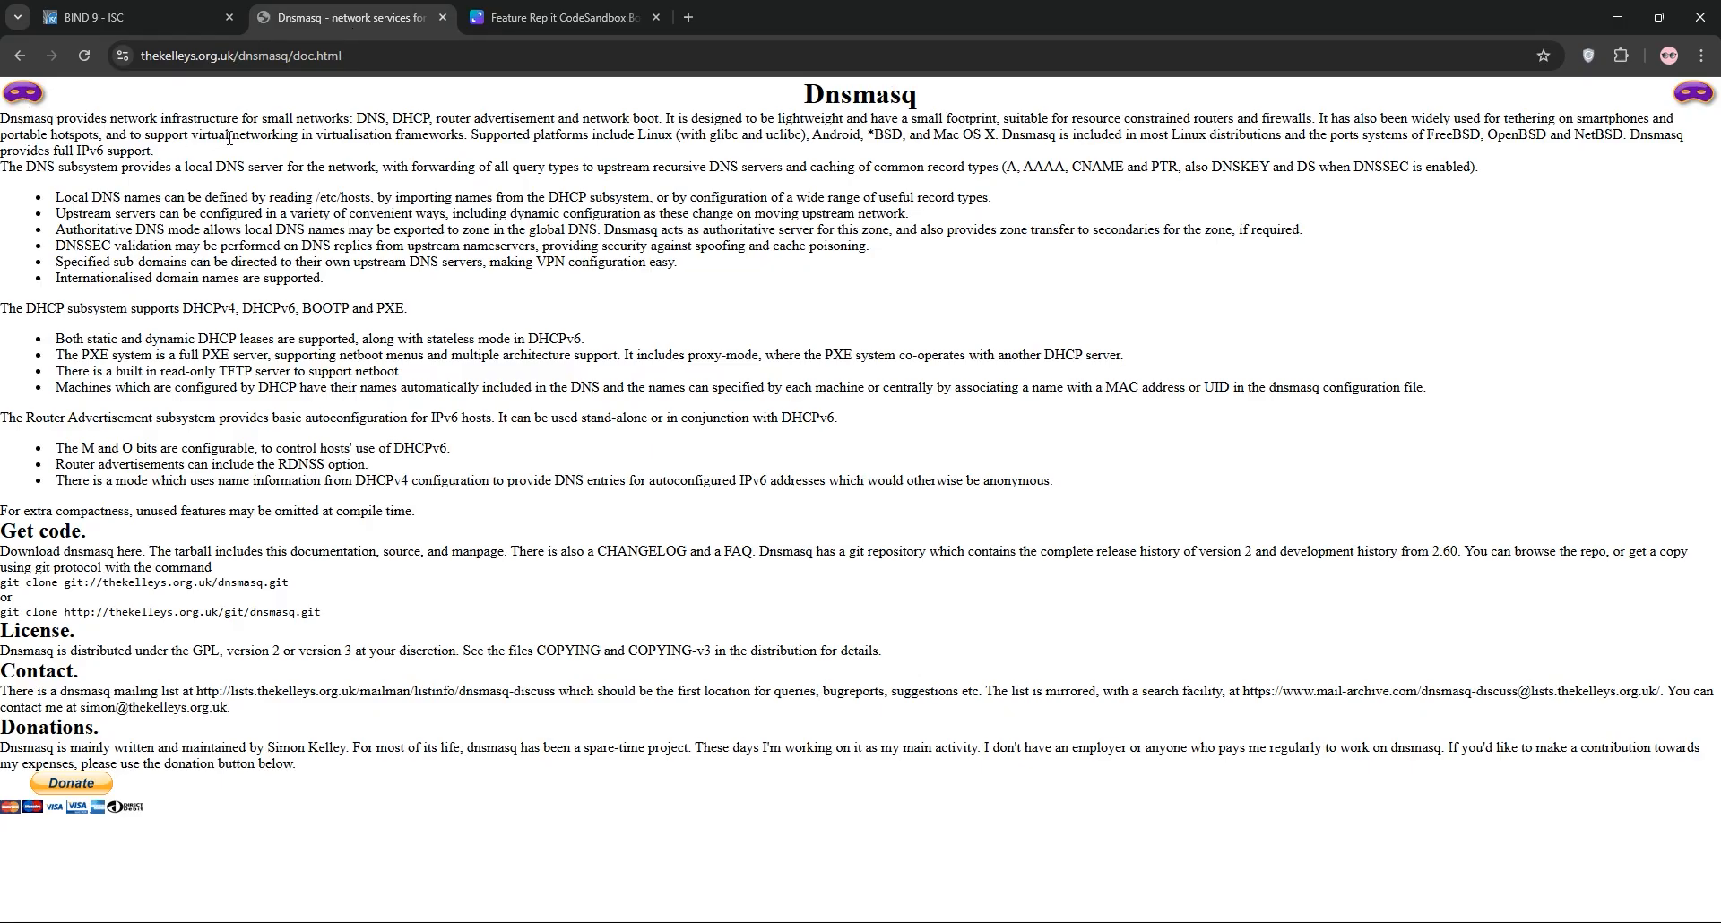
pyautogui.moveTo(797, 242)
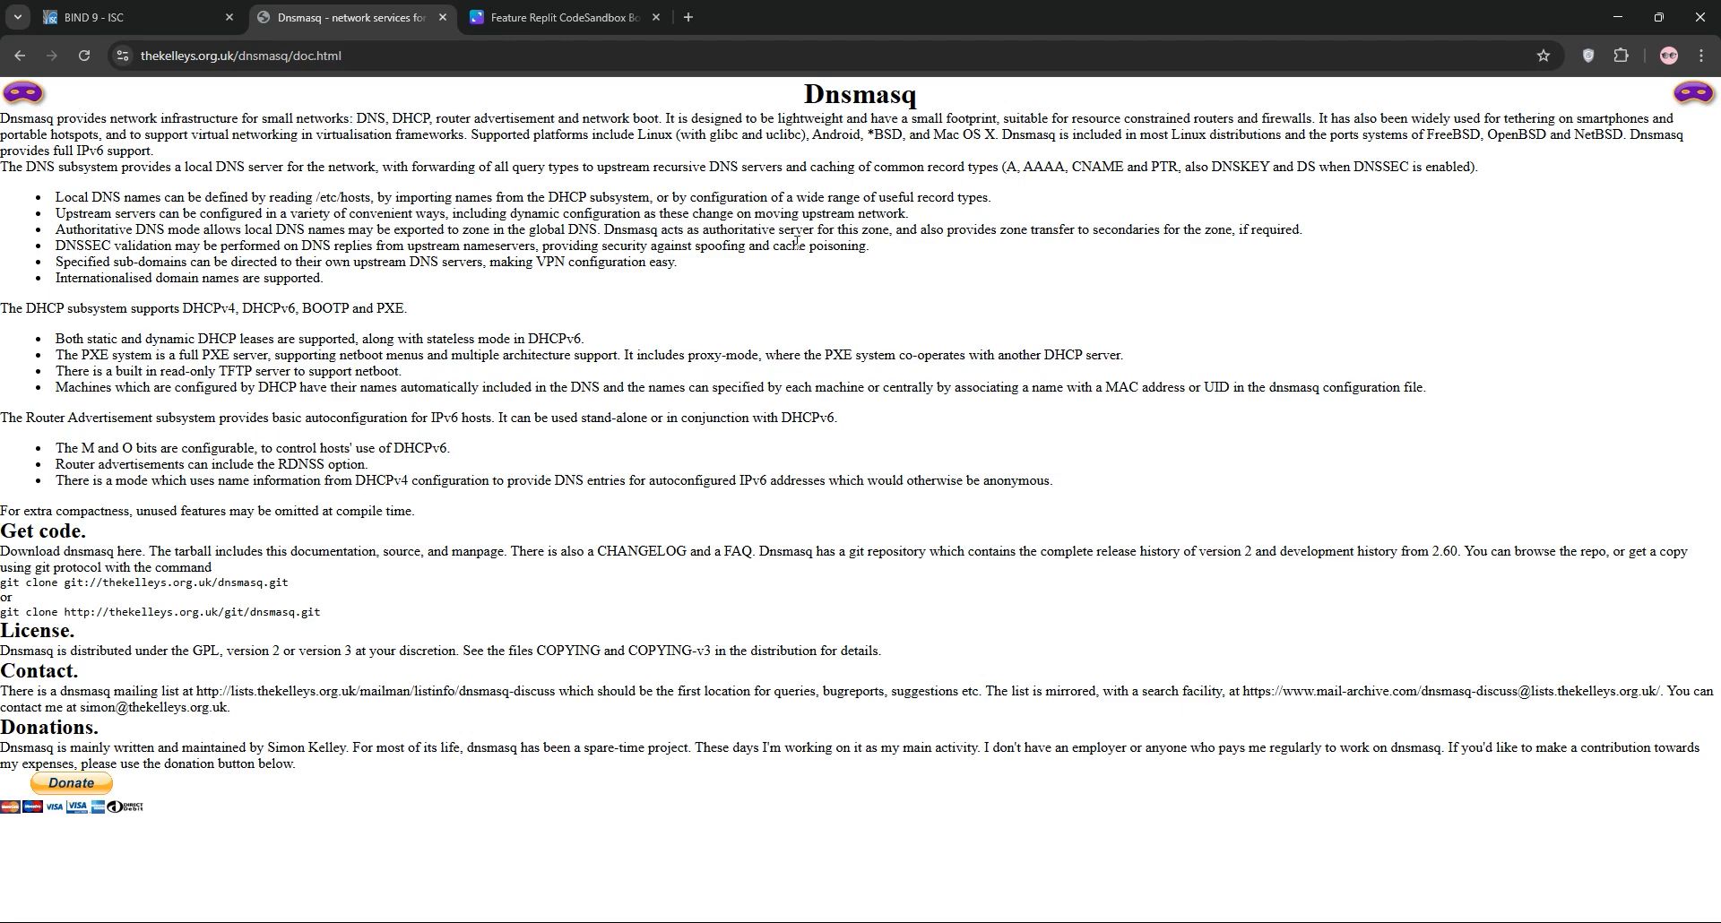
pyautogui.moveTo(57, 766)
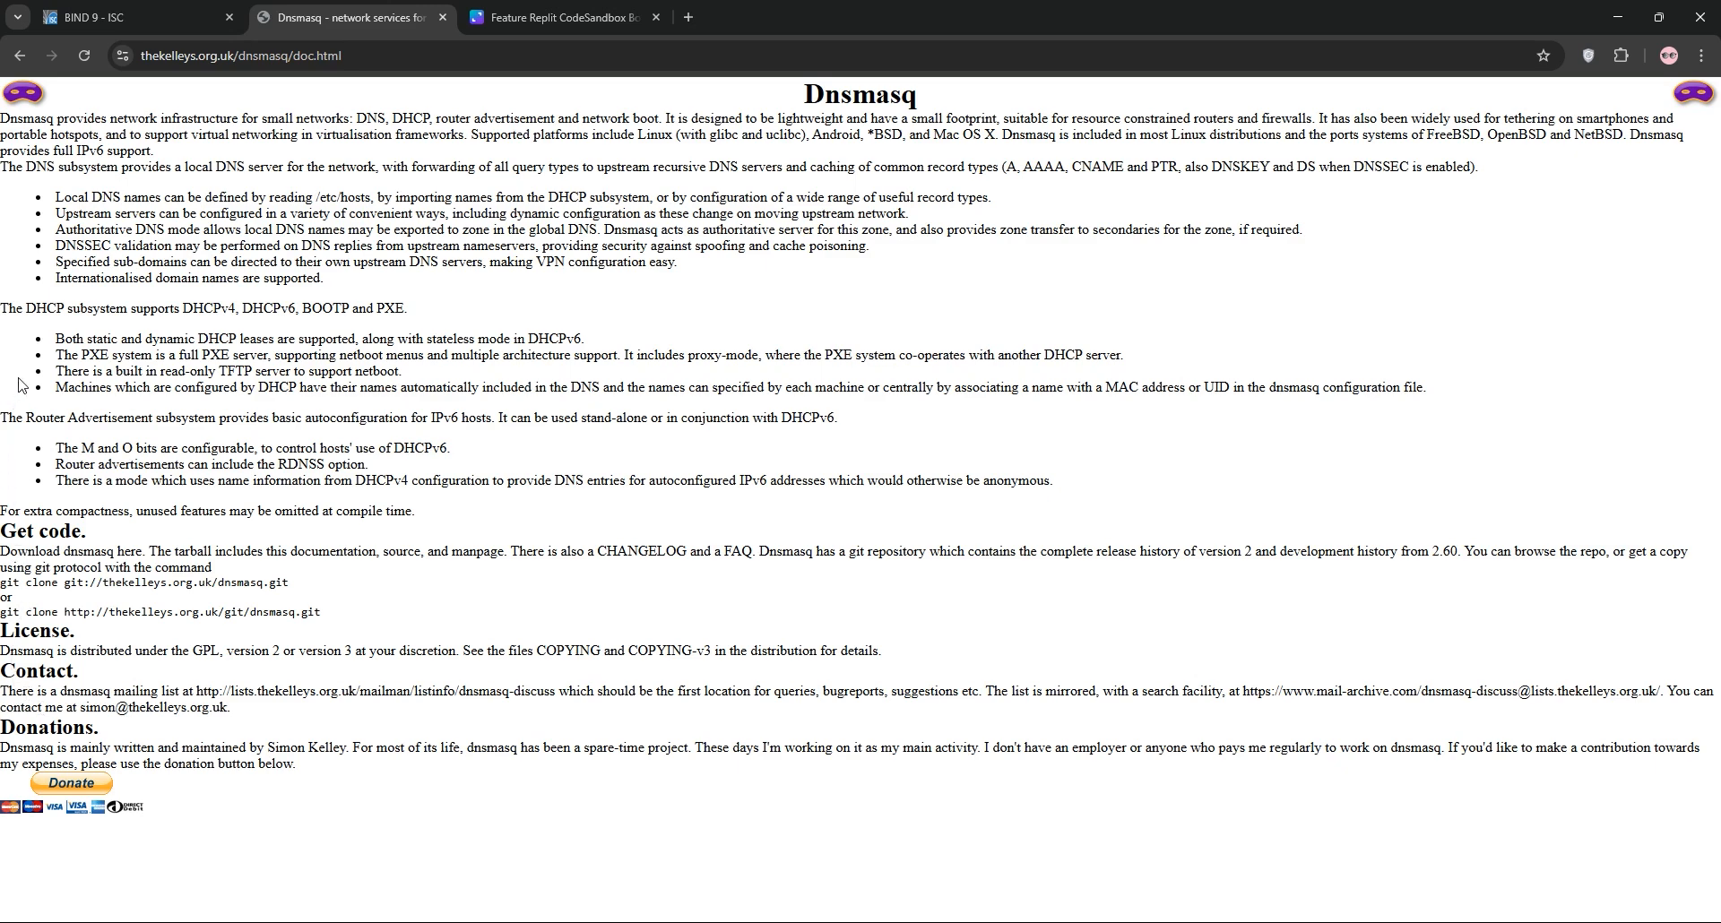
pyautogui.moveTo(1462, 104)
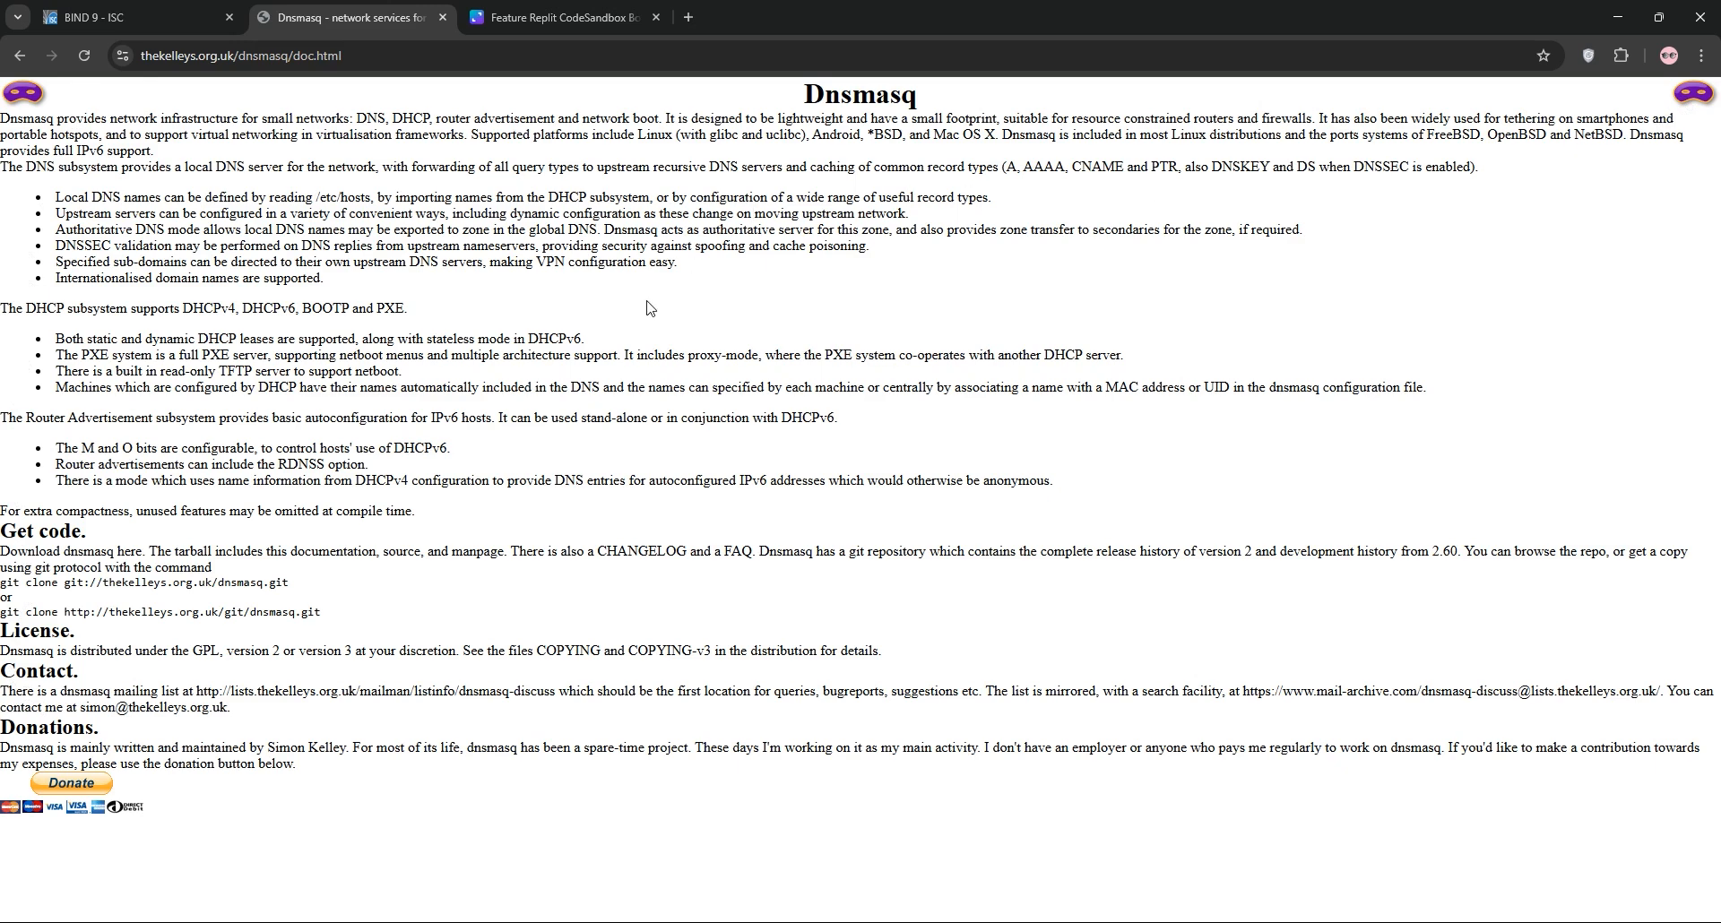
pyautogui.moveTo(873, 281)
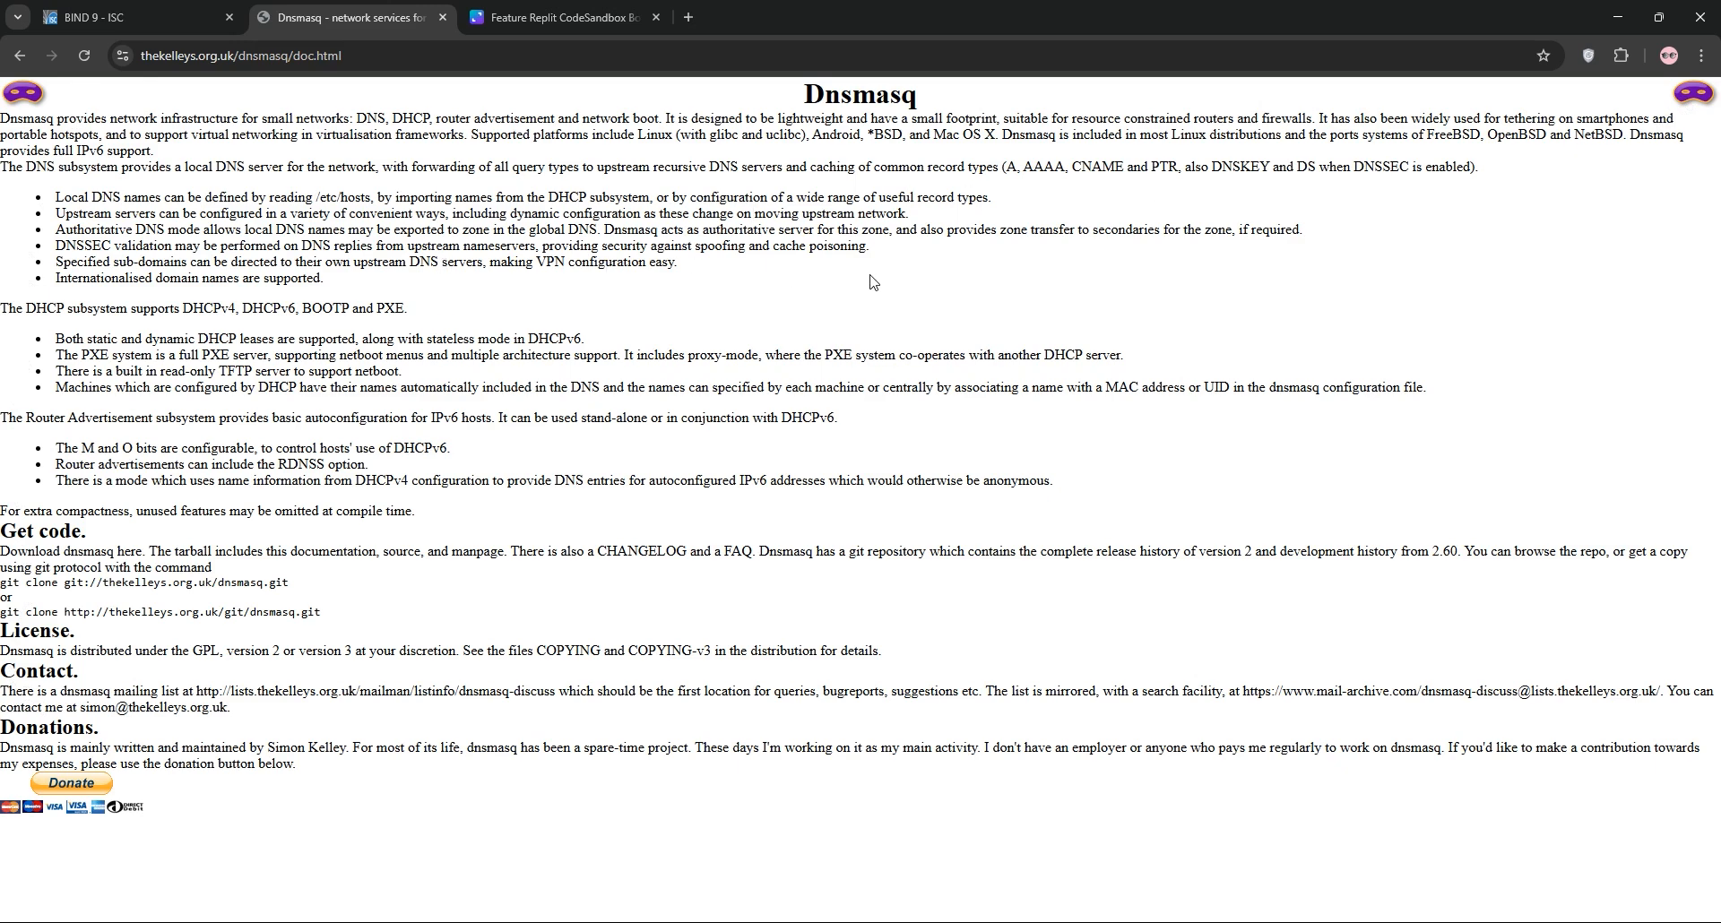
pyautogui.moveTo(626, 120)
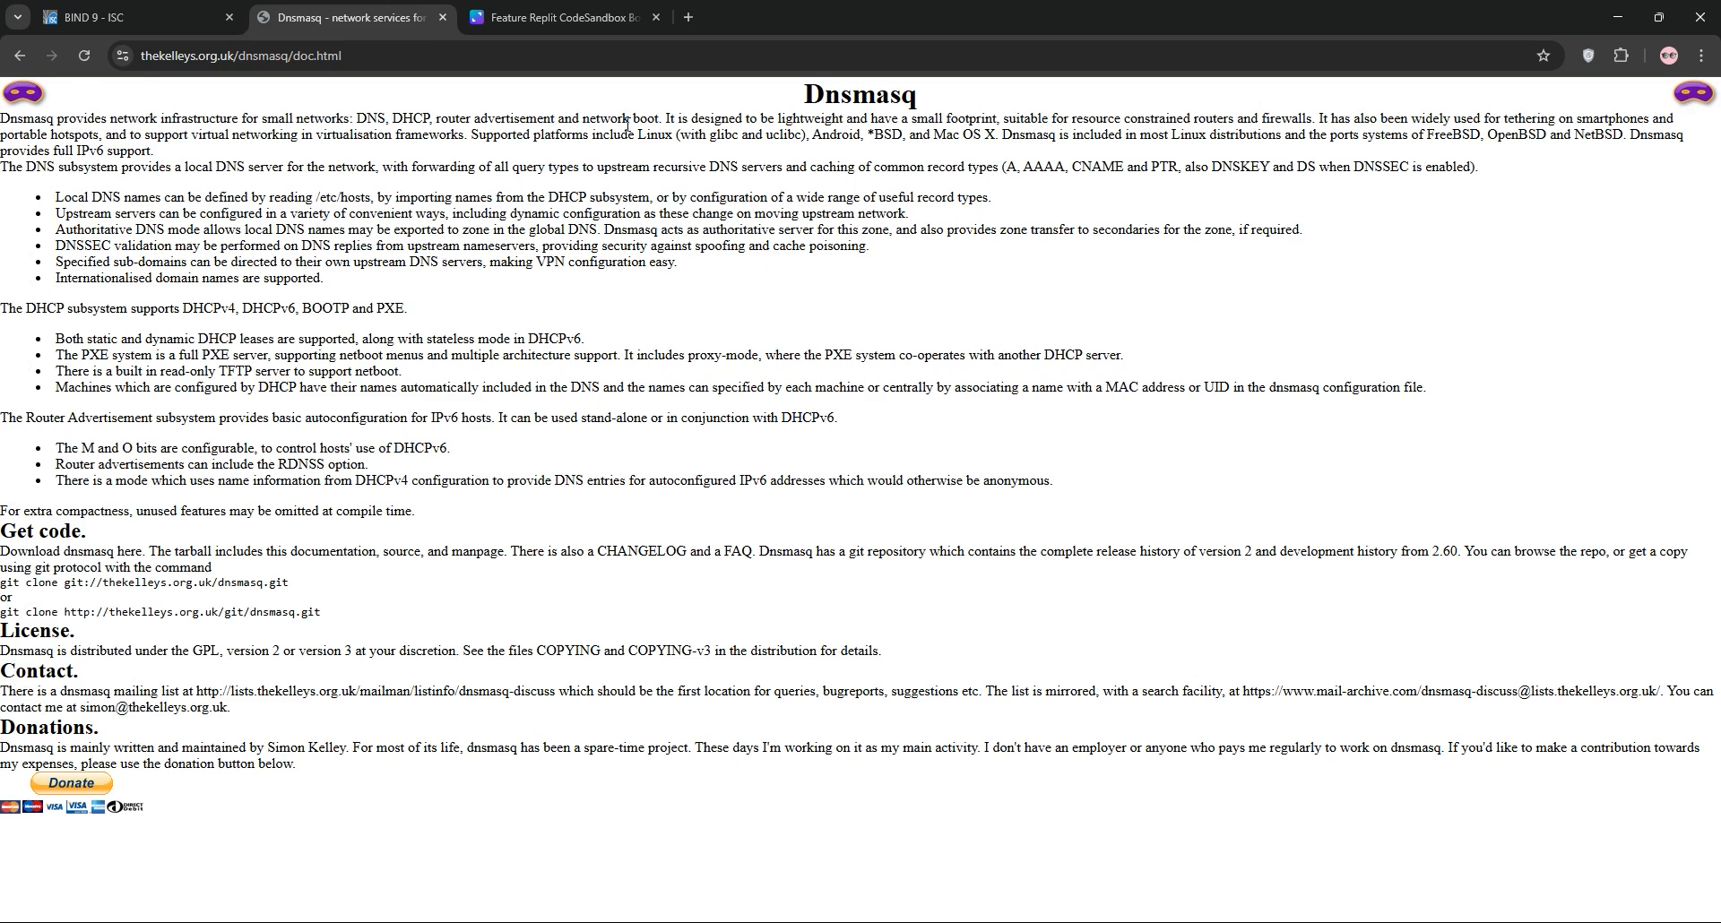
# - Switch to the Canva tab showing the BIND9 vs dnsmasq feature comparison table
pyautogui.click(559, 16)
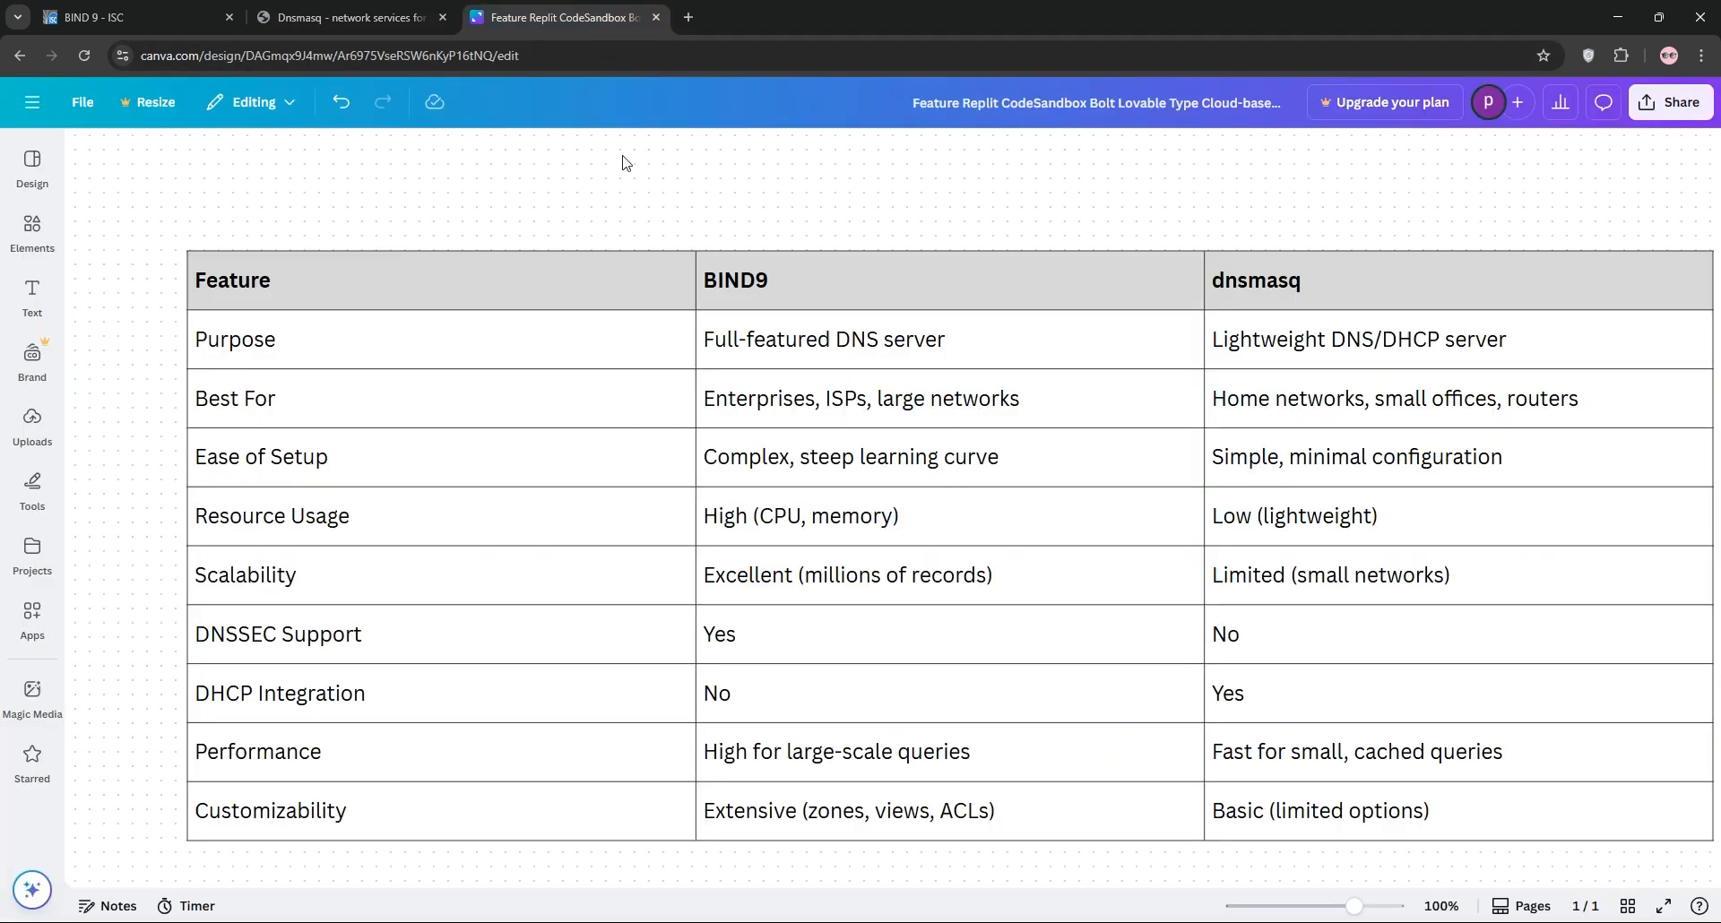